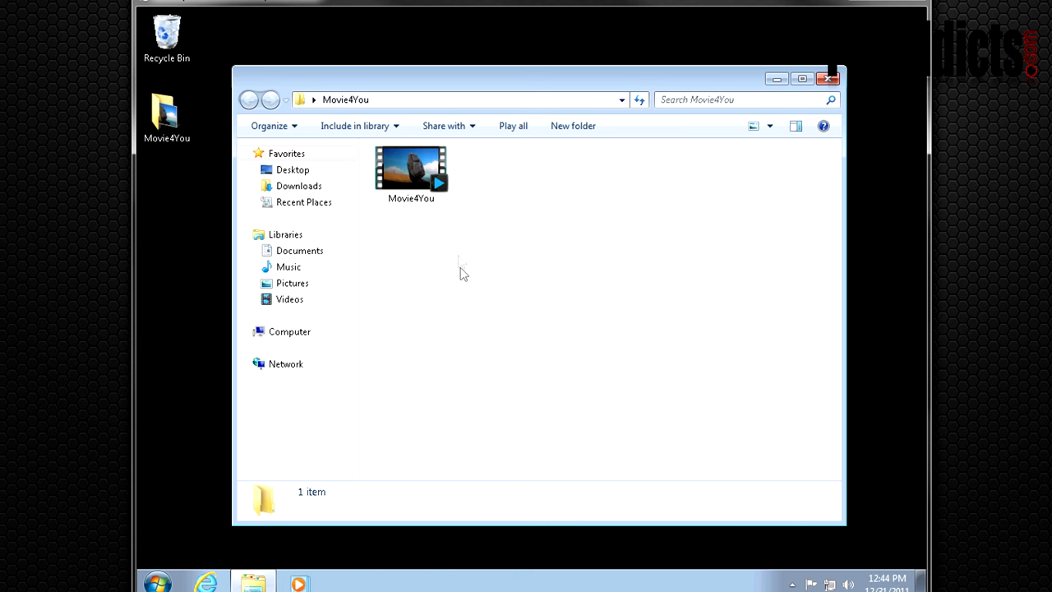
View the Movie4You AVI file details (01:20:24, 1.17 GB), then bring up the Start menu
click(411, 168)
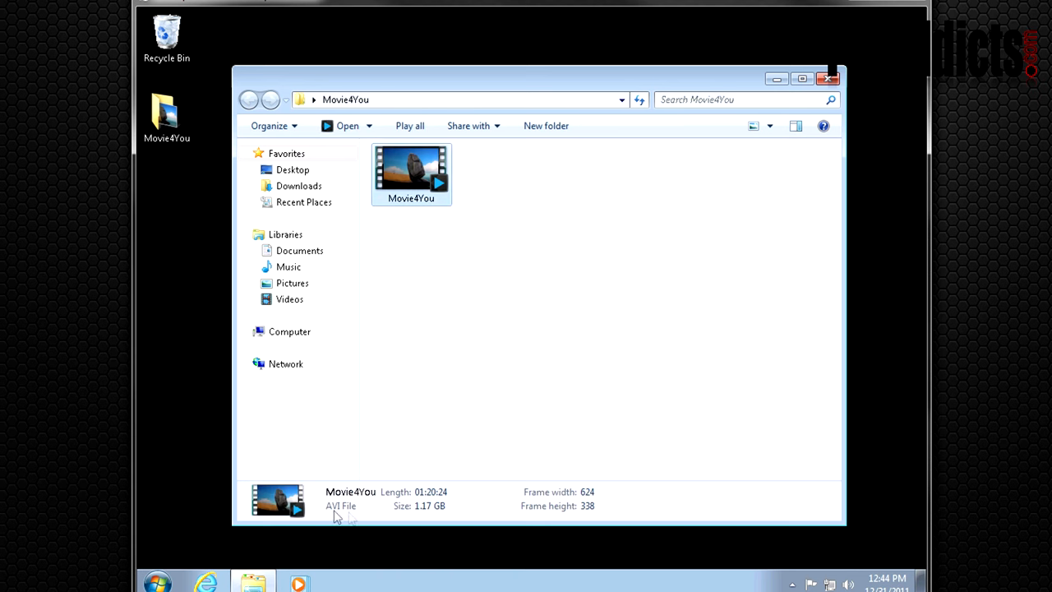
mouse_move(714, 315)
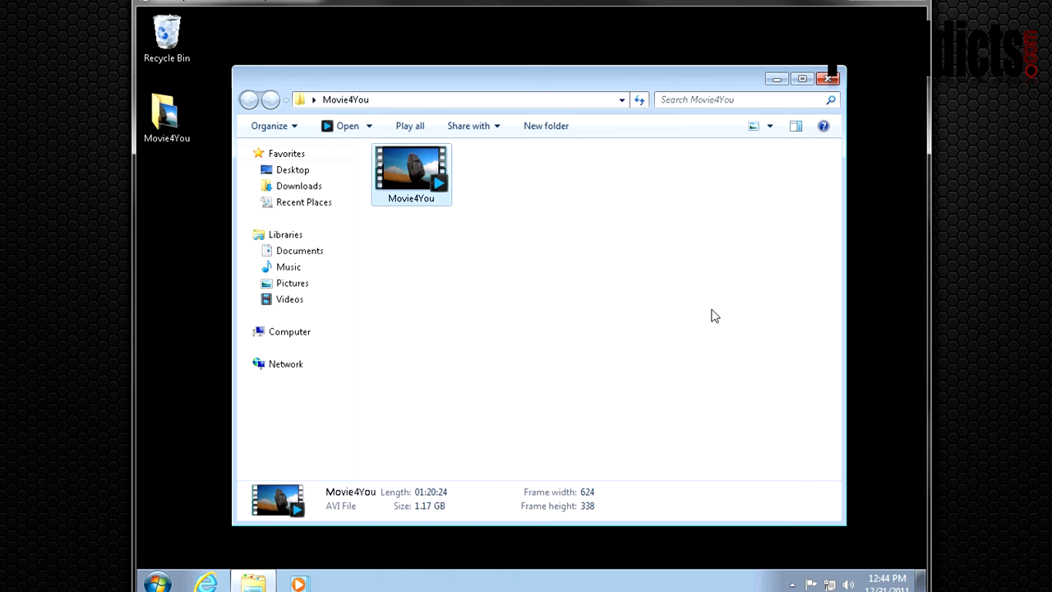
click(157, 581)
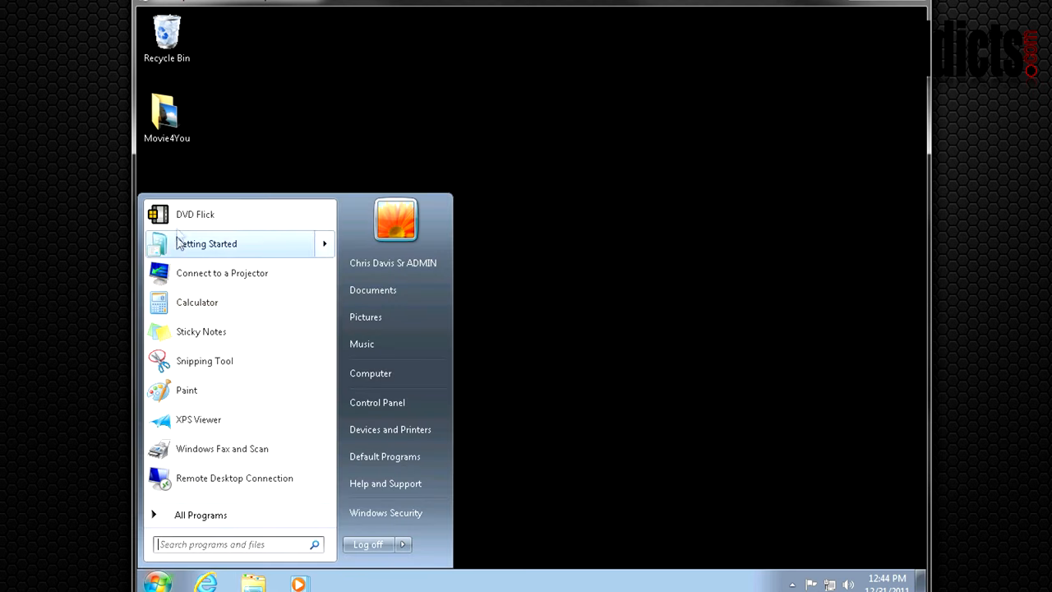
Launch DVD Flick from the Start menu with an empty, unnamed project
click(195, 213)
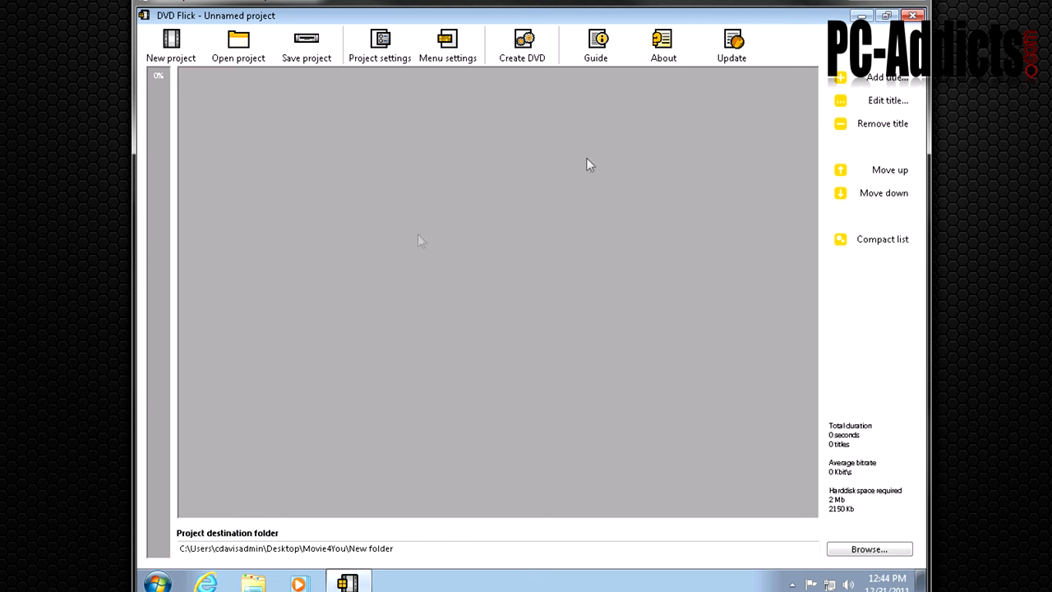
mouse_move(379, 45)
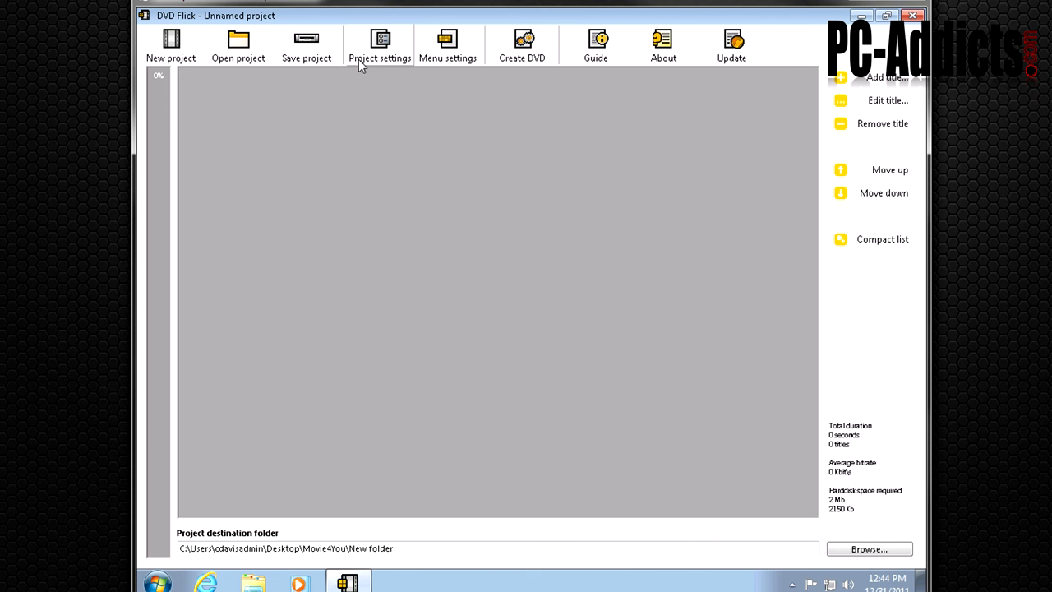
mouse_move(525, 204)
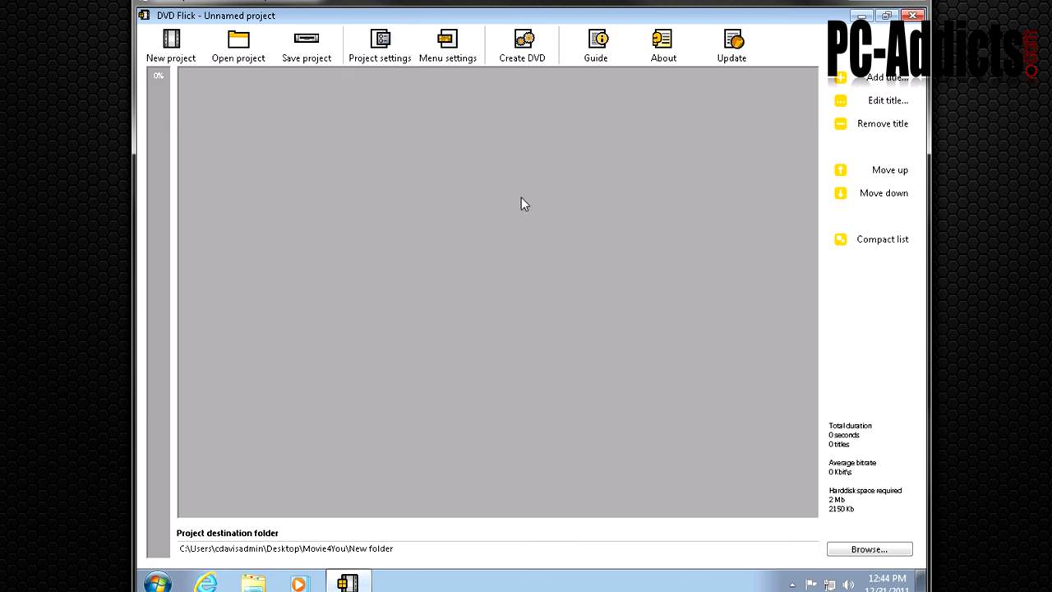
mouse_move(322, 121)
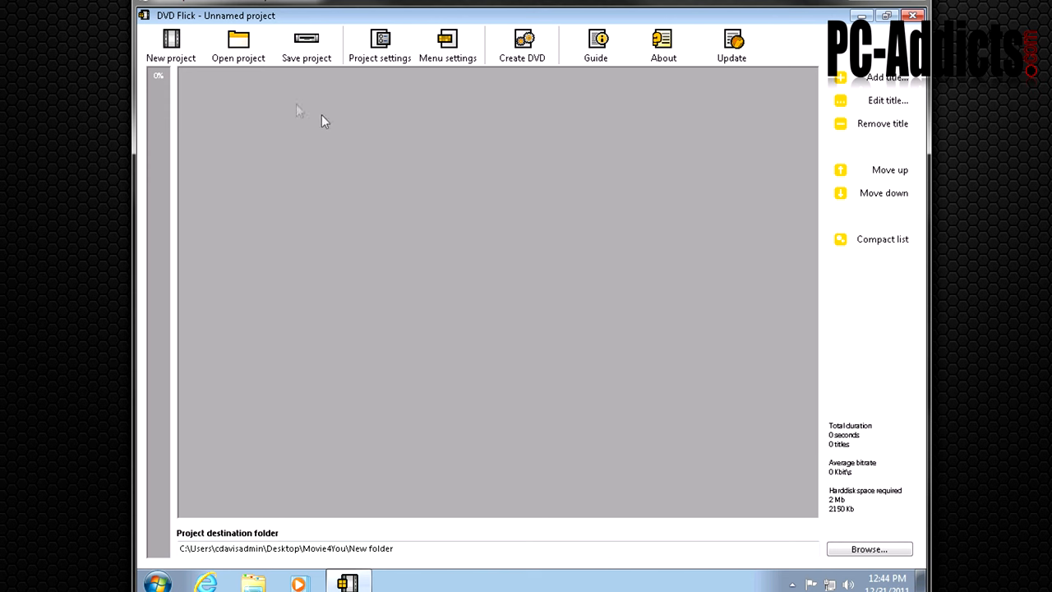
mouse_move(386, 116)
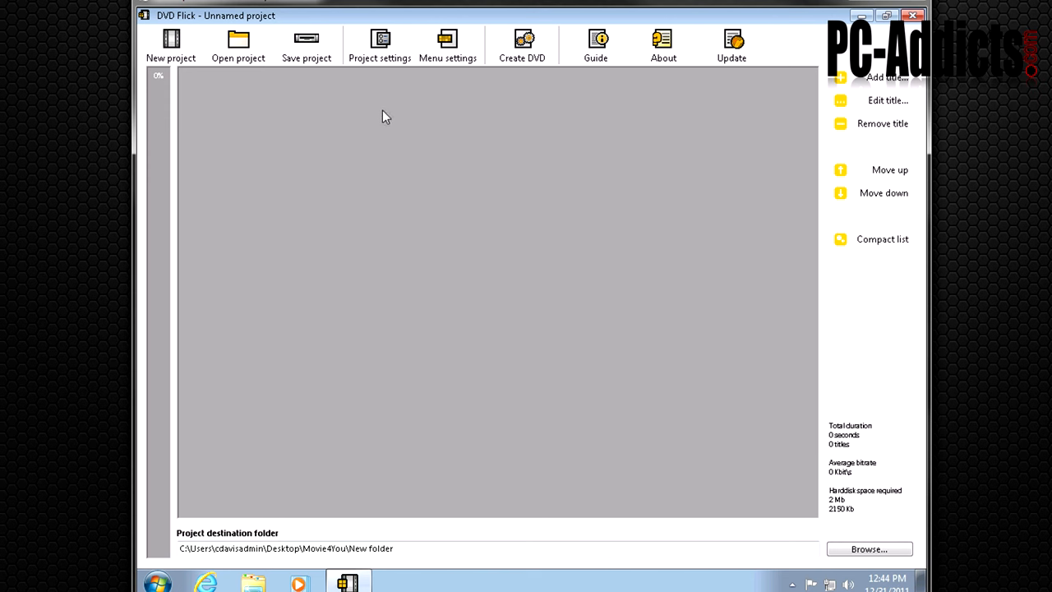
mouse_move(379, 57)
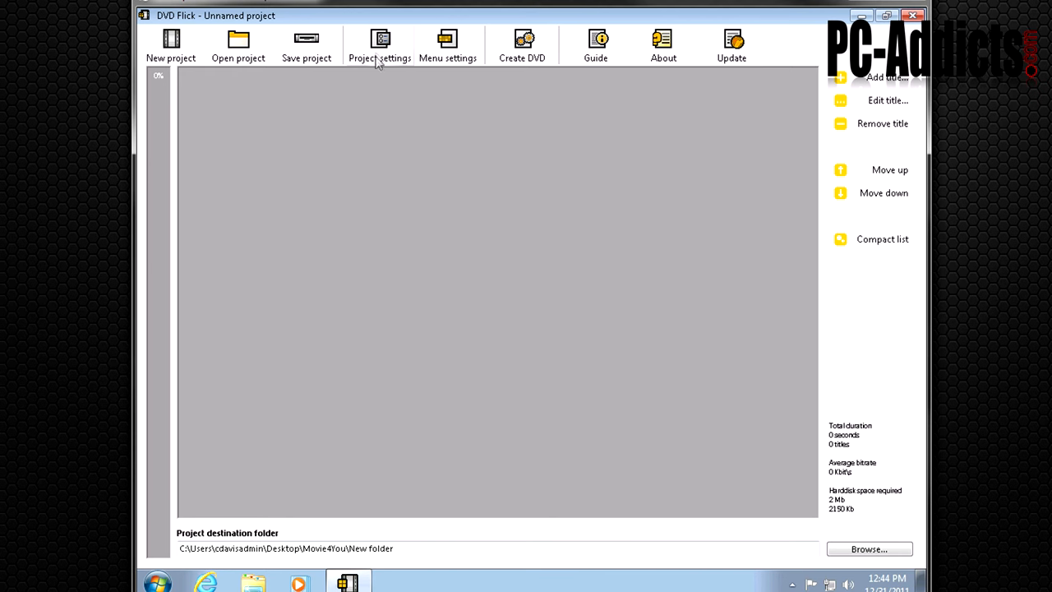
Enter Movie4You as the project title and look over the Audio and Playback settings
click(379, 45)
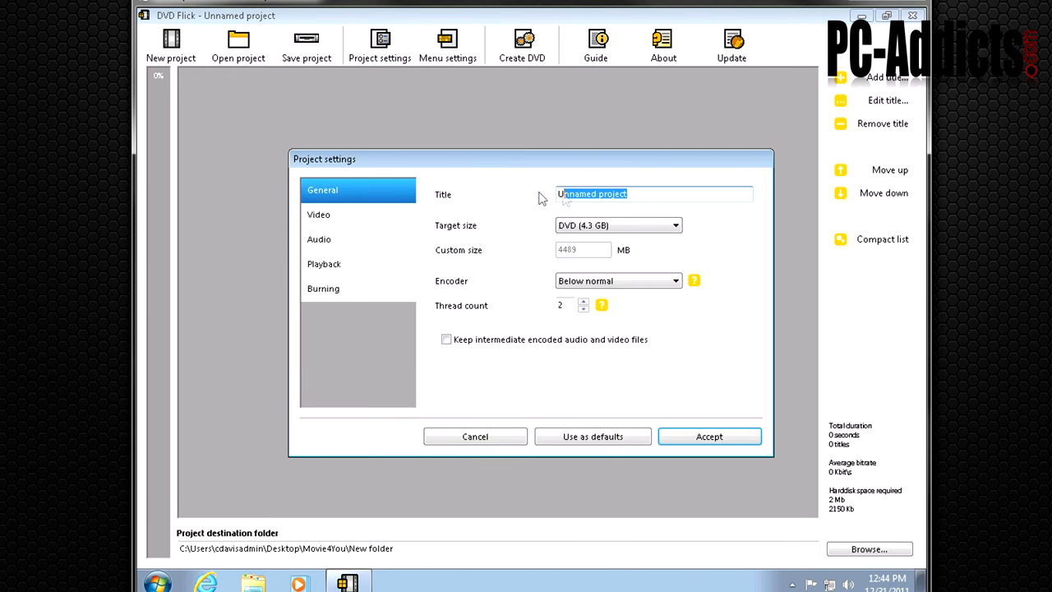
text(Move)
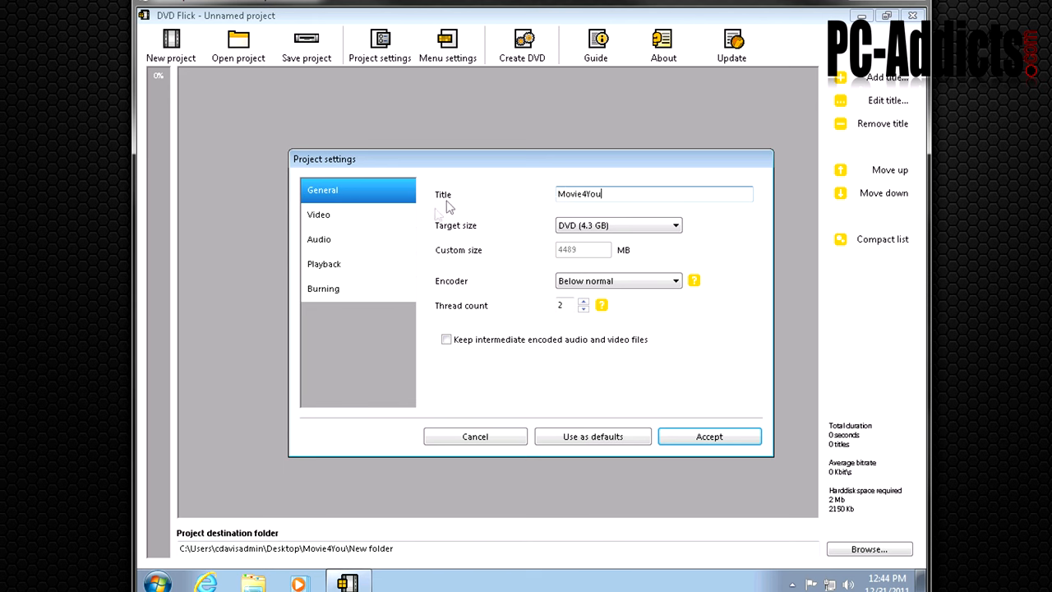
click(319, 239)
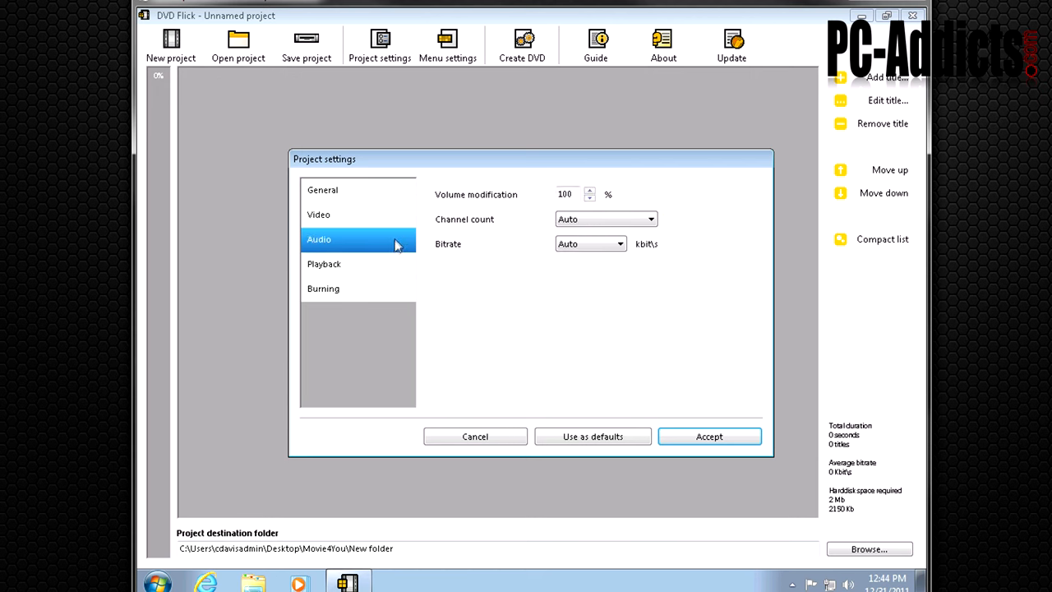
click(323, 264)
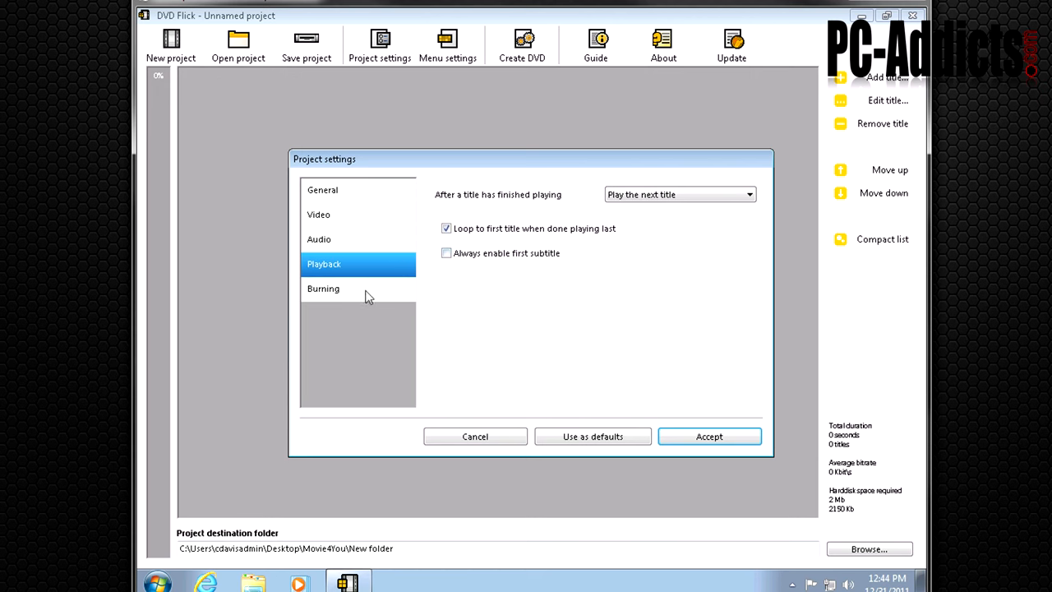
Show the Burning settings, toggling Create ISO image on and back off
click(322, 288)
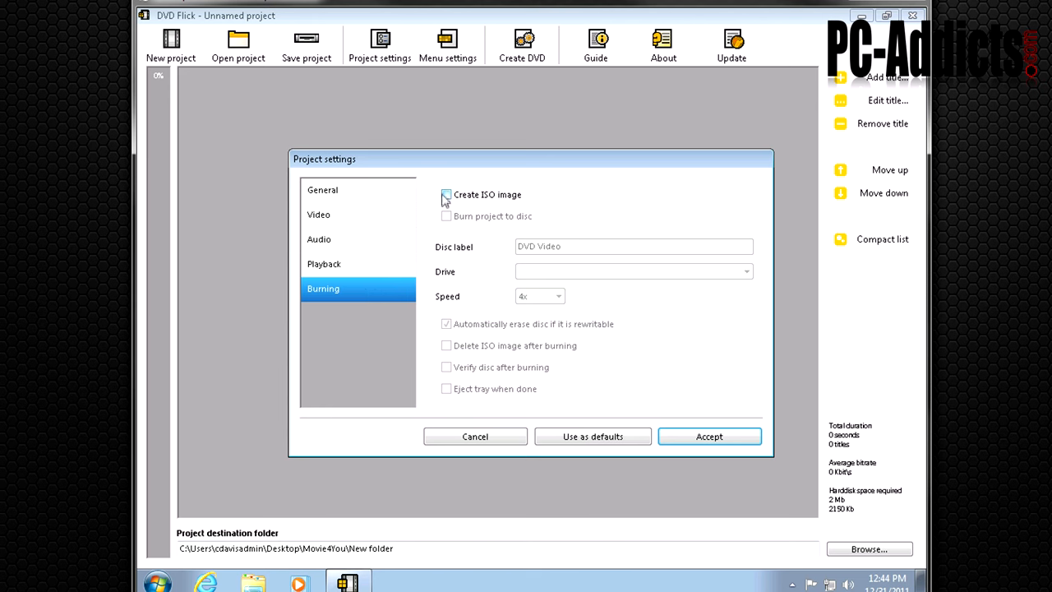
click(445, 195)
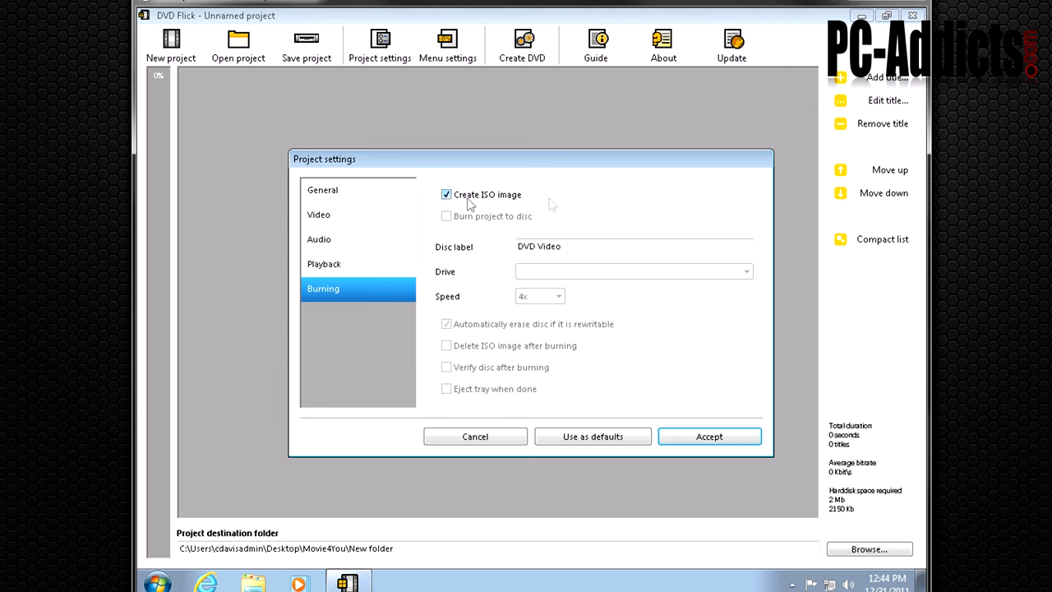
click(446, 194)
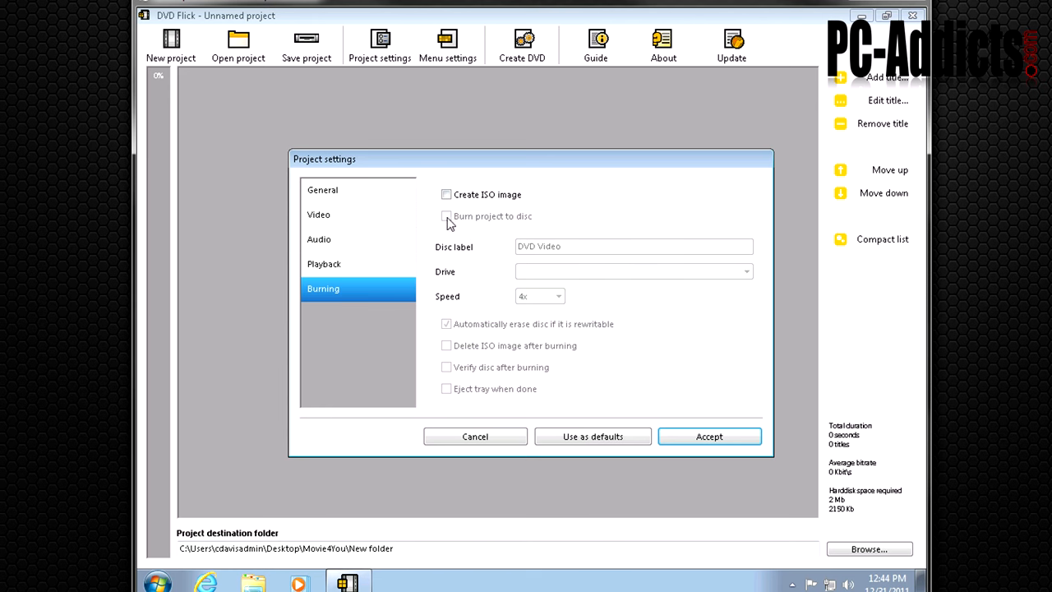
mouse_move(537, 227)
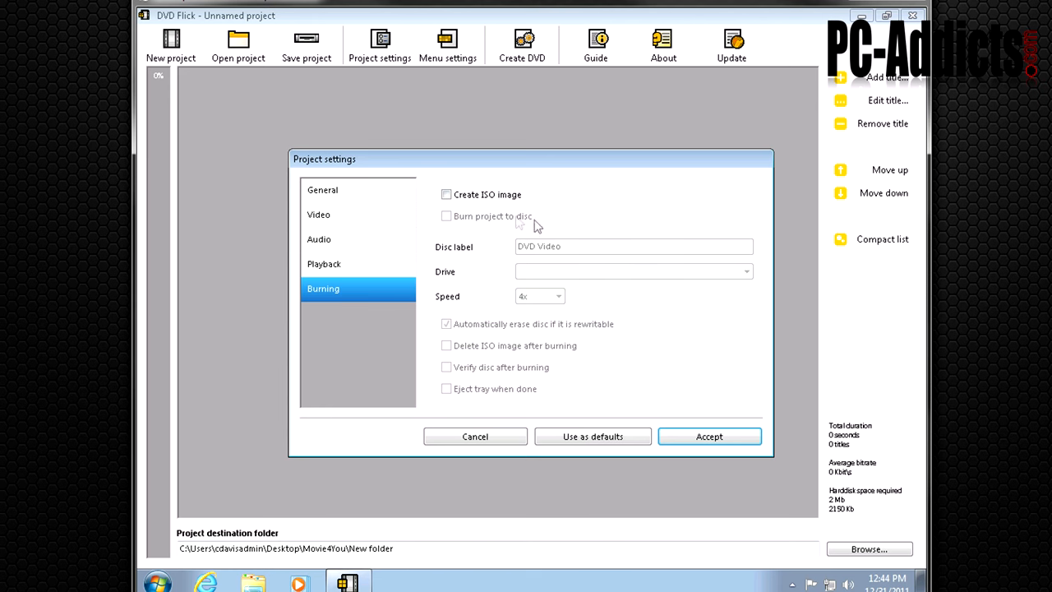
mouse_move(485, 215)
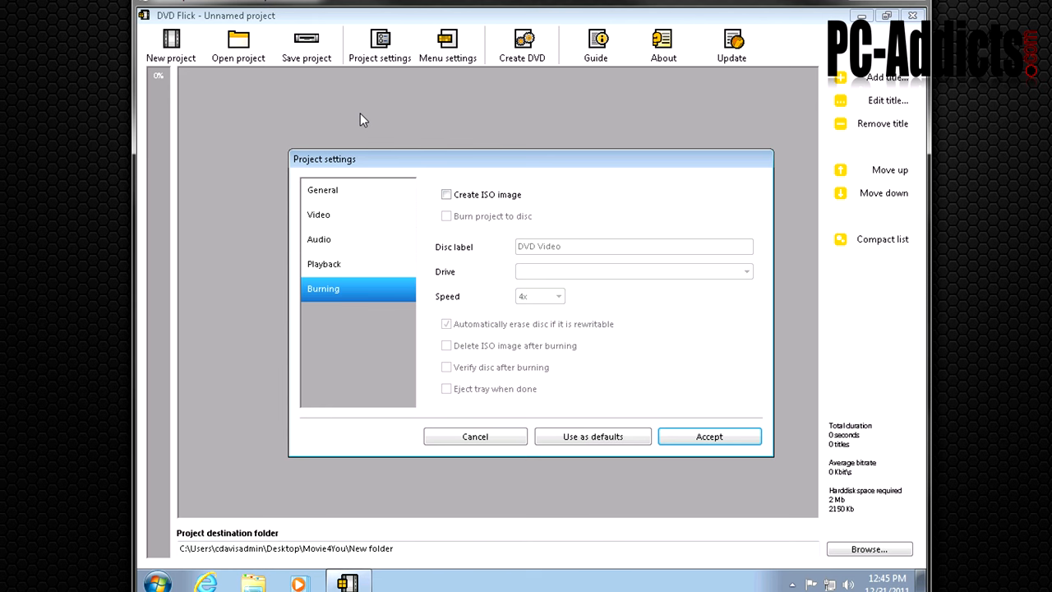
mouse_move(467, 234)
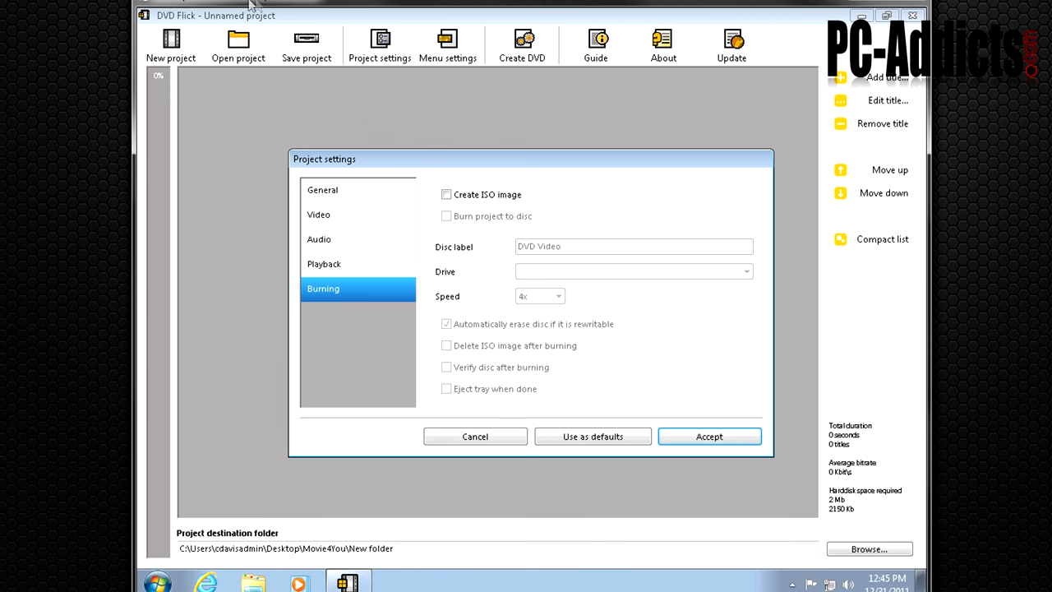
mouse_move(505, 263)
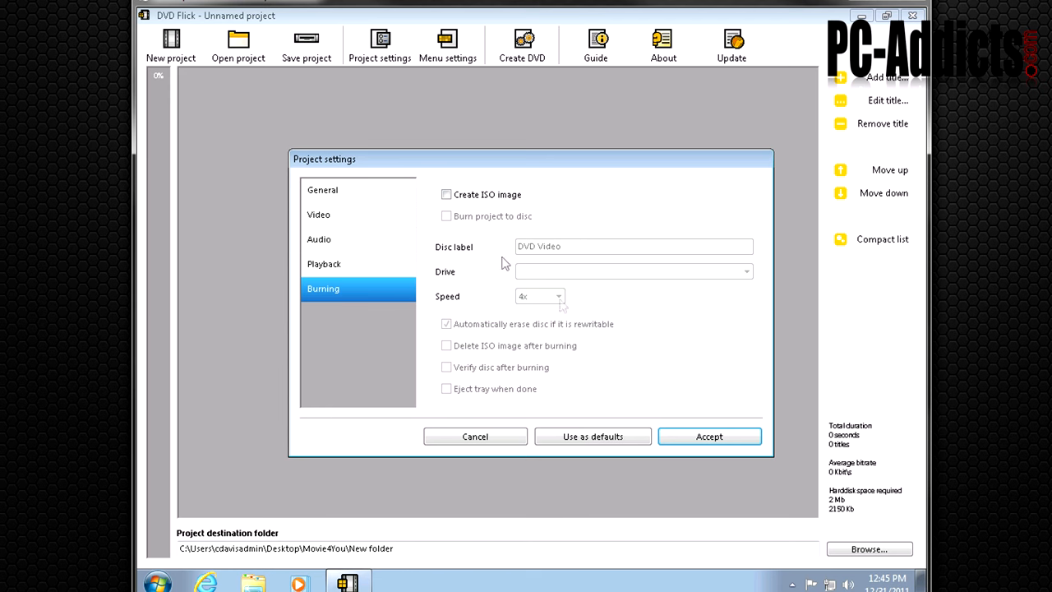
mouse_move(521, 223)
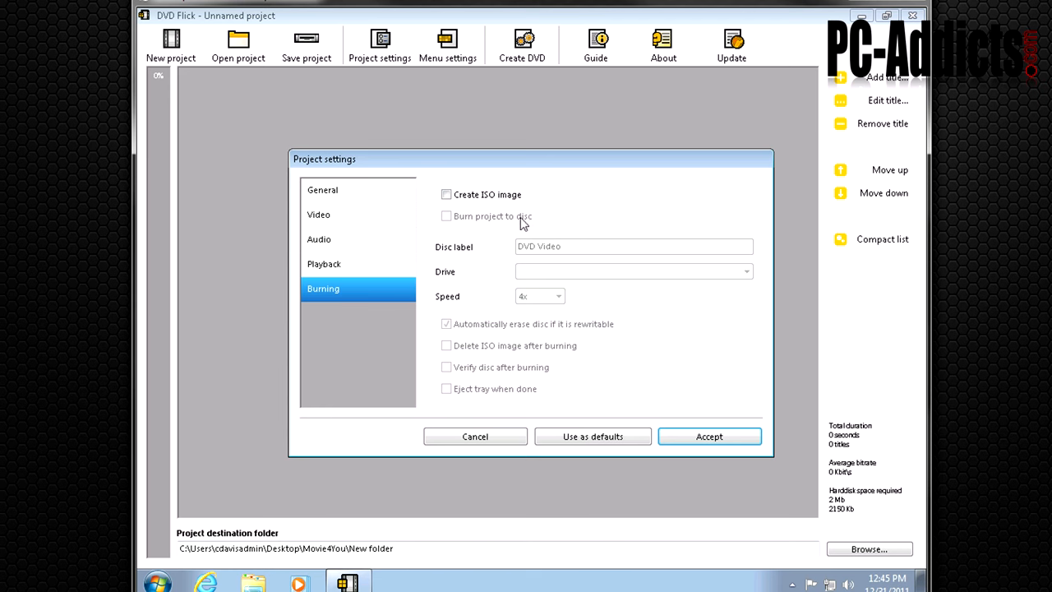
mouse_move(448, 216)
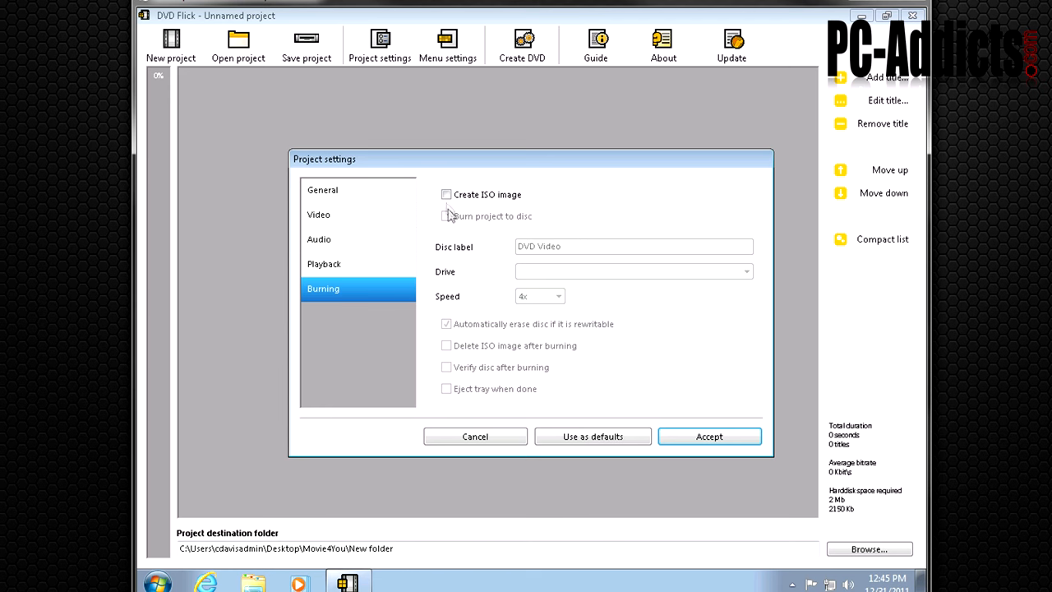
Enable Create ISO image, set disc label Movie4YouLabel, and accept the project settings
click(446, 194)
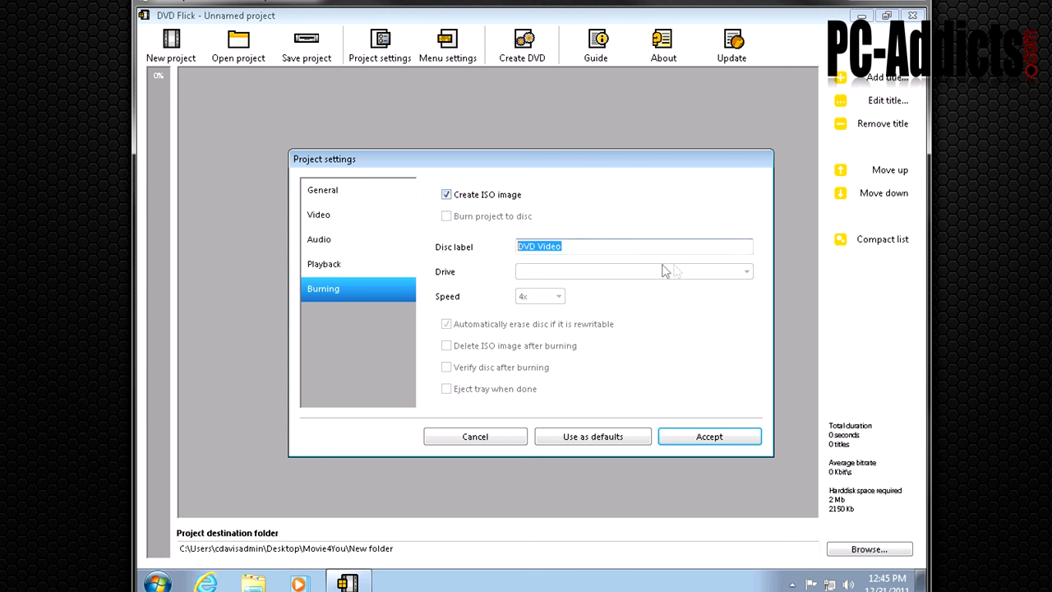
mouse_move(675, 271)
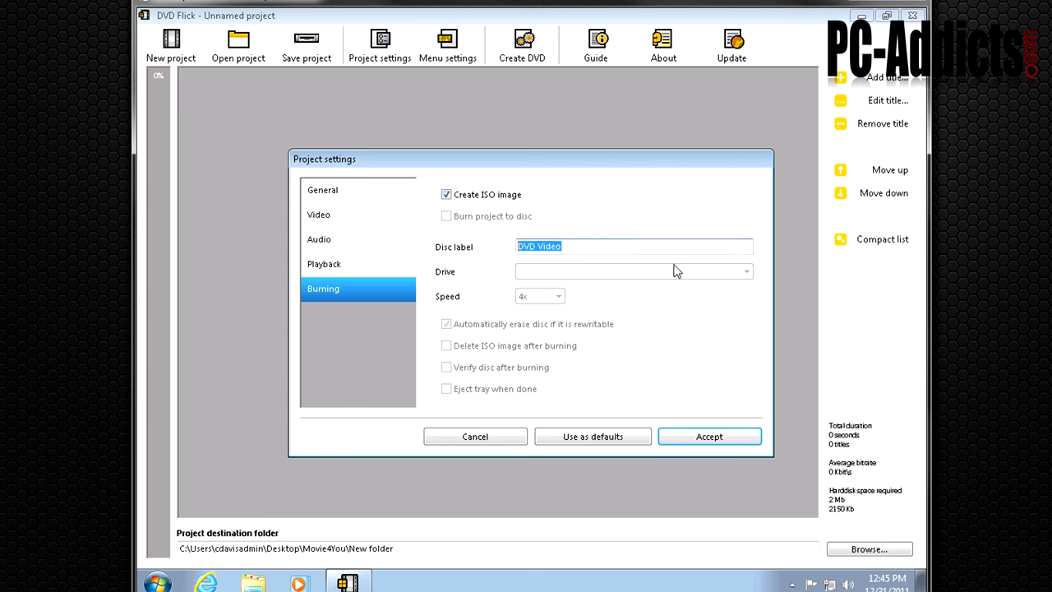
text(Movie4YouLab)
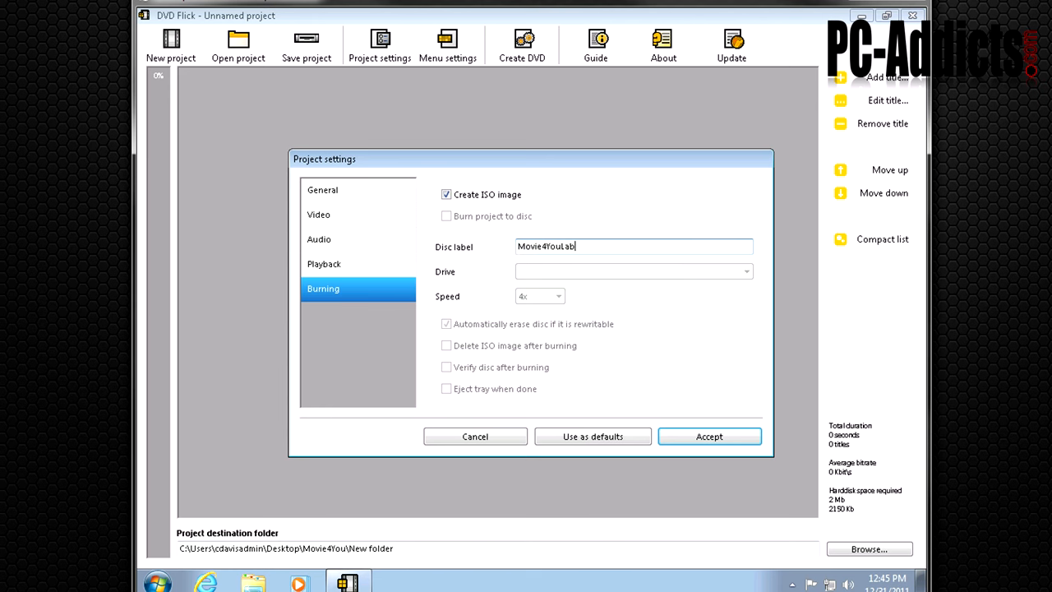
text(el)
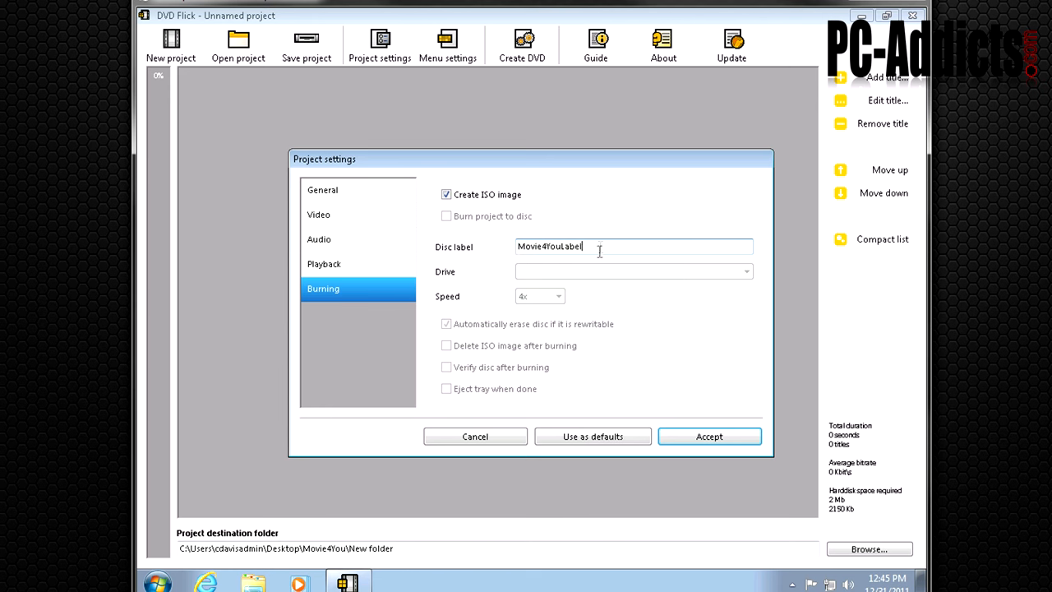
click(708, 436)
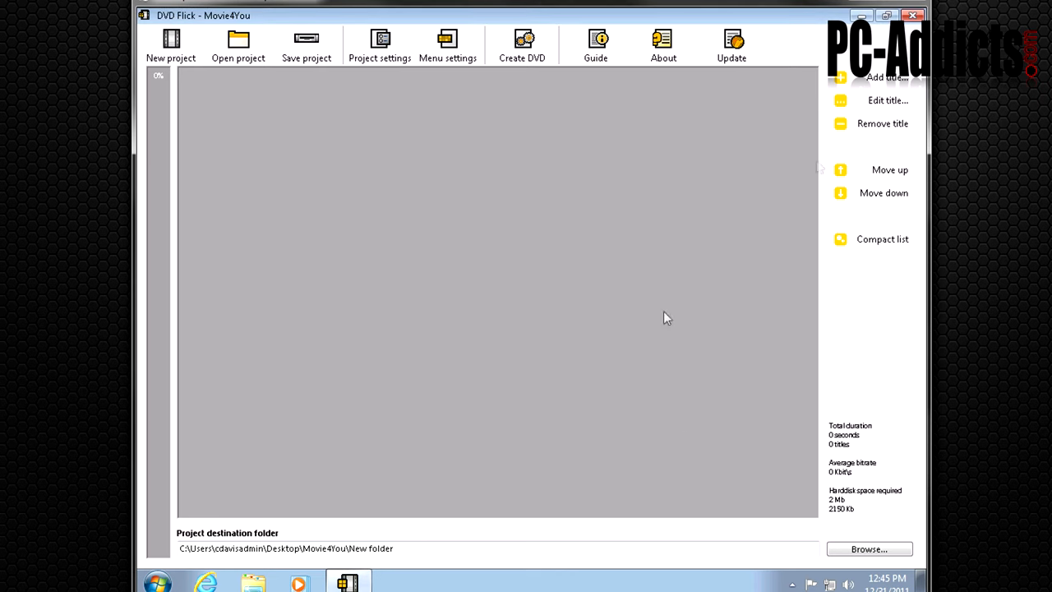
mouse_move(885, 78)
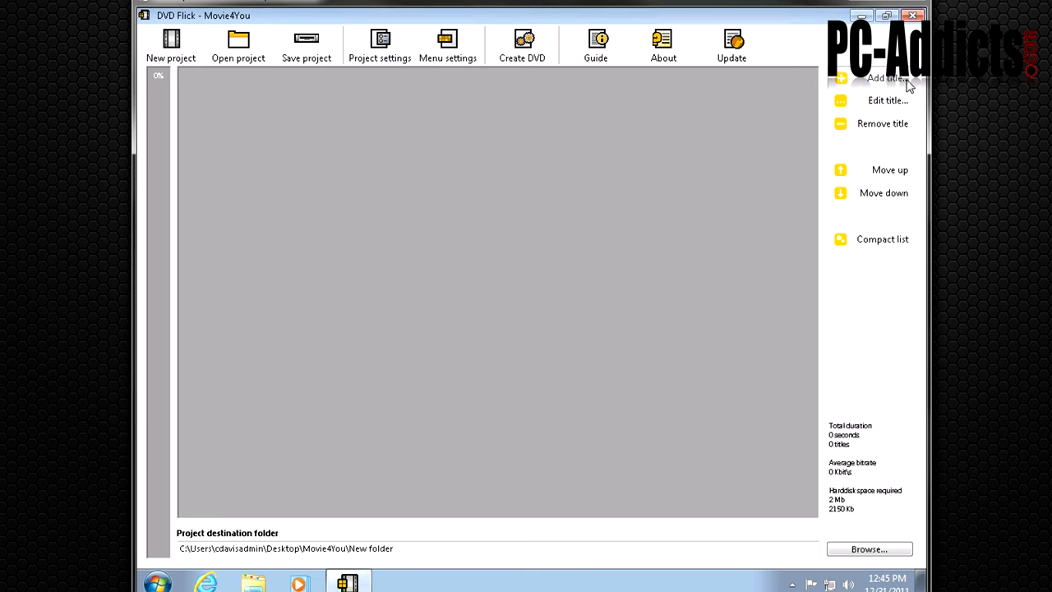
click(879, 77)
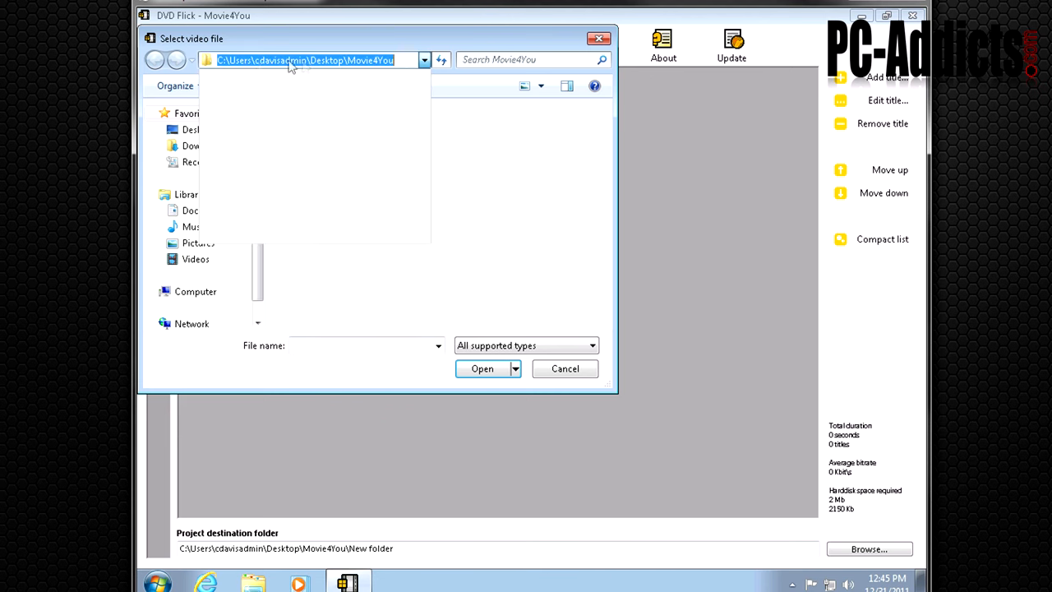
click(482, 368)
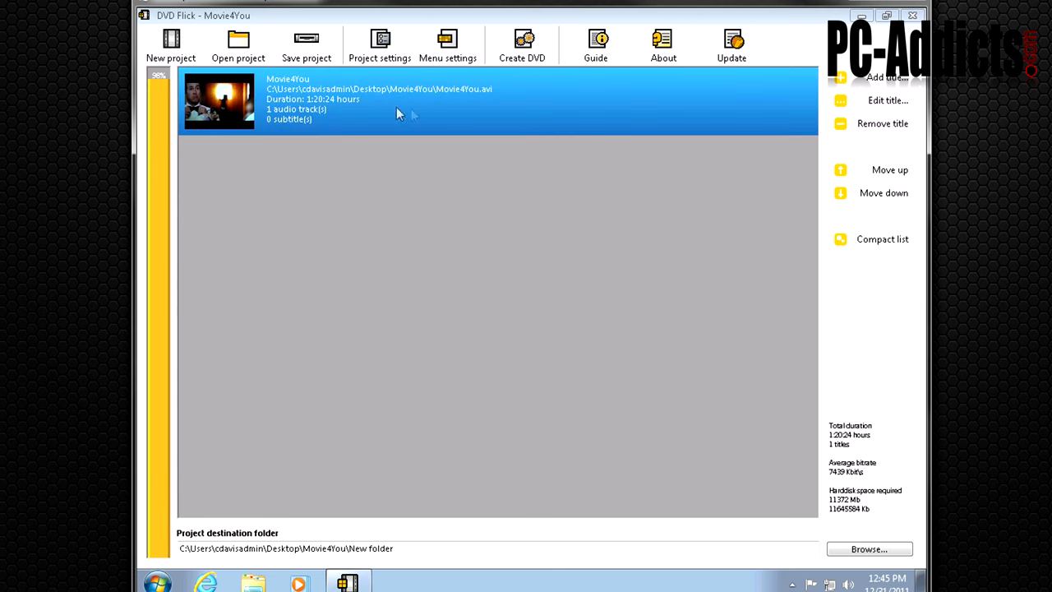
mouse_move(274, 123)
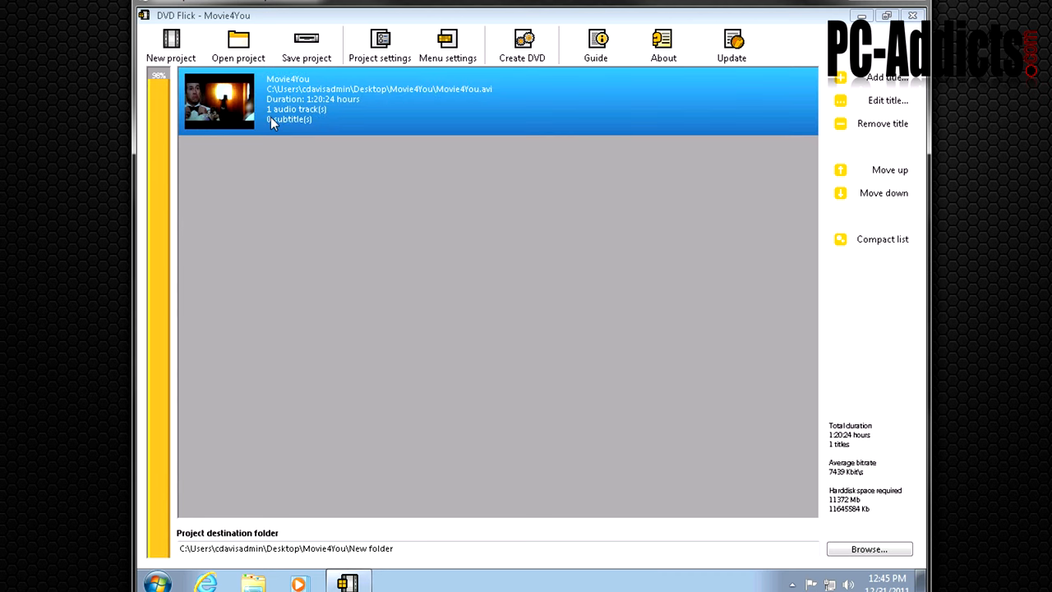
mouse_move(637, 113)
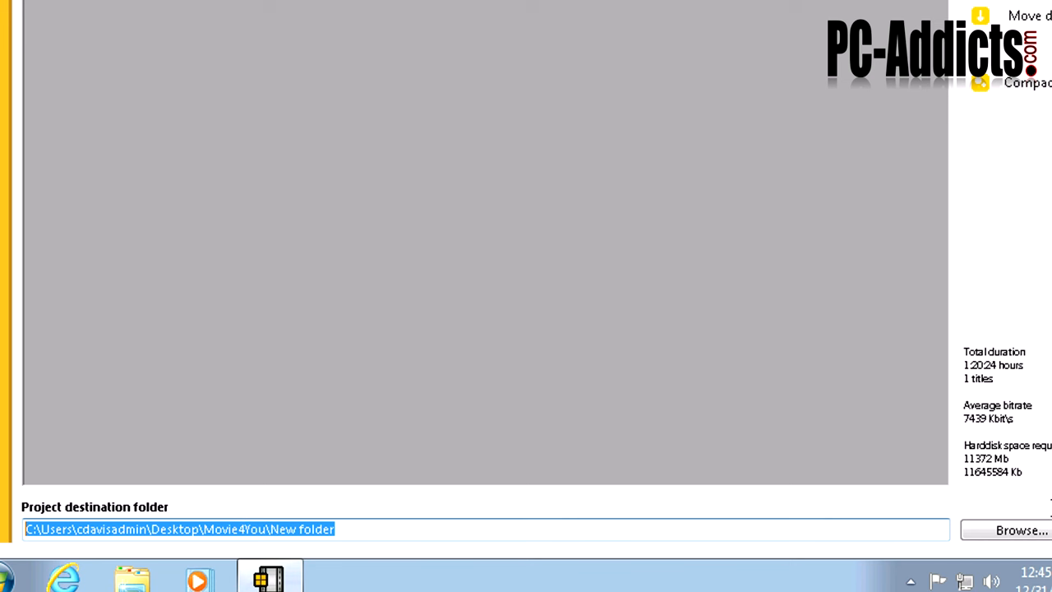
Set the project destination folder to Desktop\Movie4You\ThisMovie
click(1017, 529)
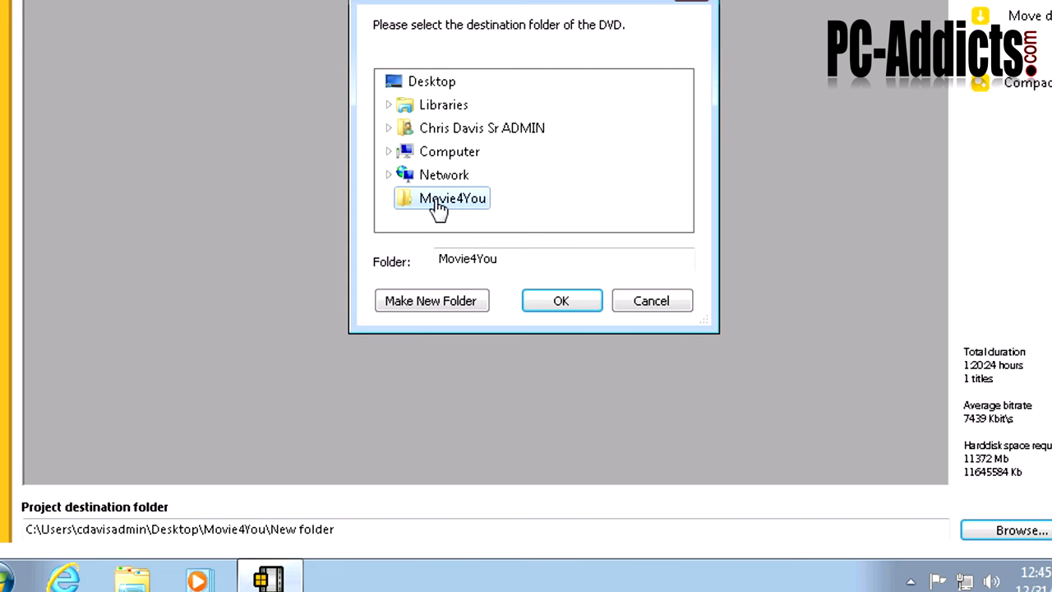
click(561, 300)
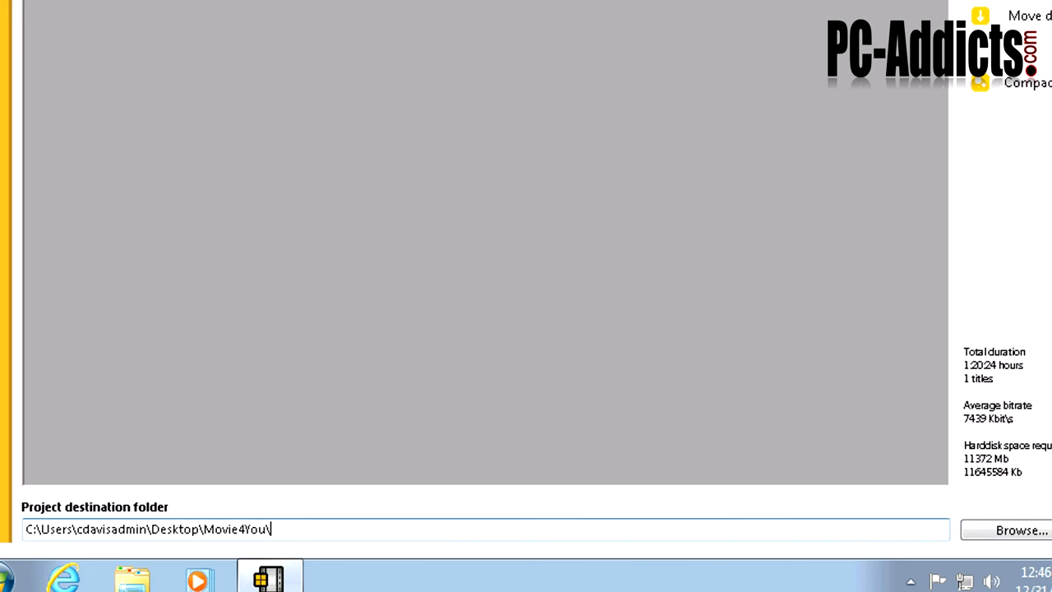
text(ThisMovie)
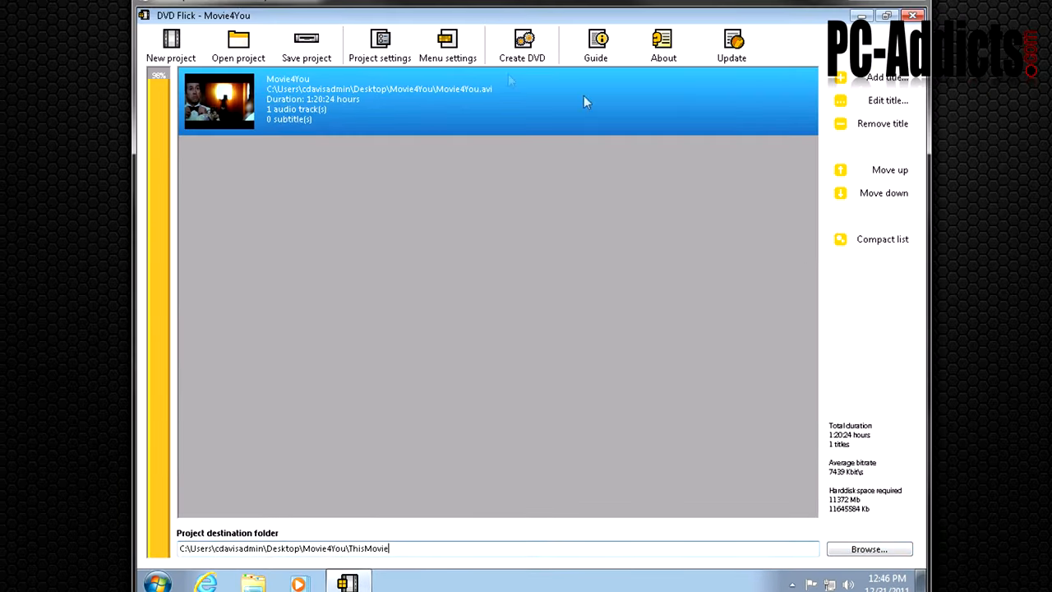
Start encoding the Movie4You DVD and open the new ThisMovie output folder
click(521, 45)
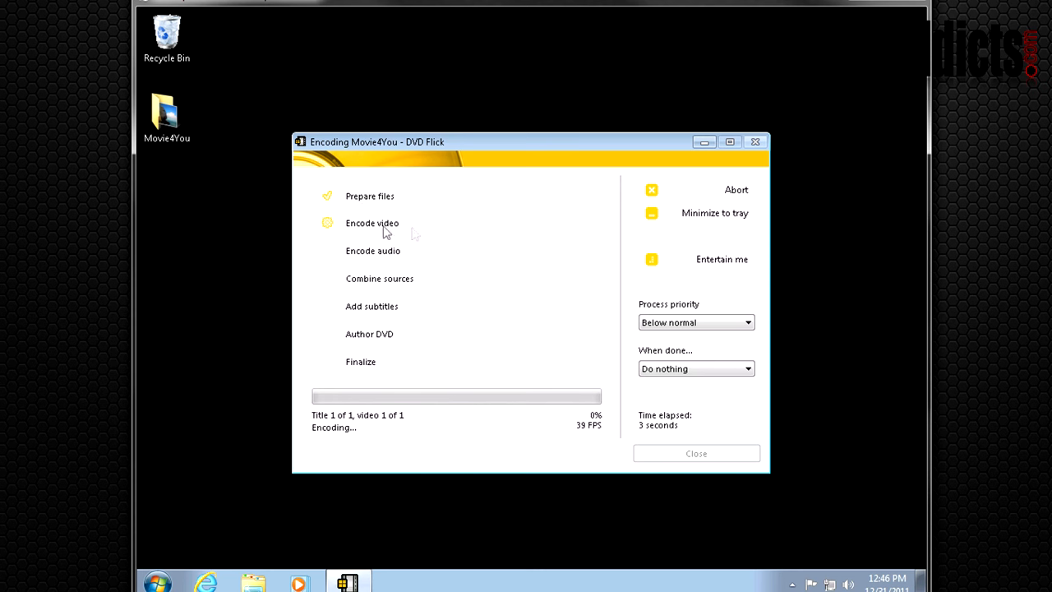
mouse_move(390, 323)
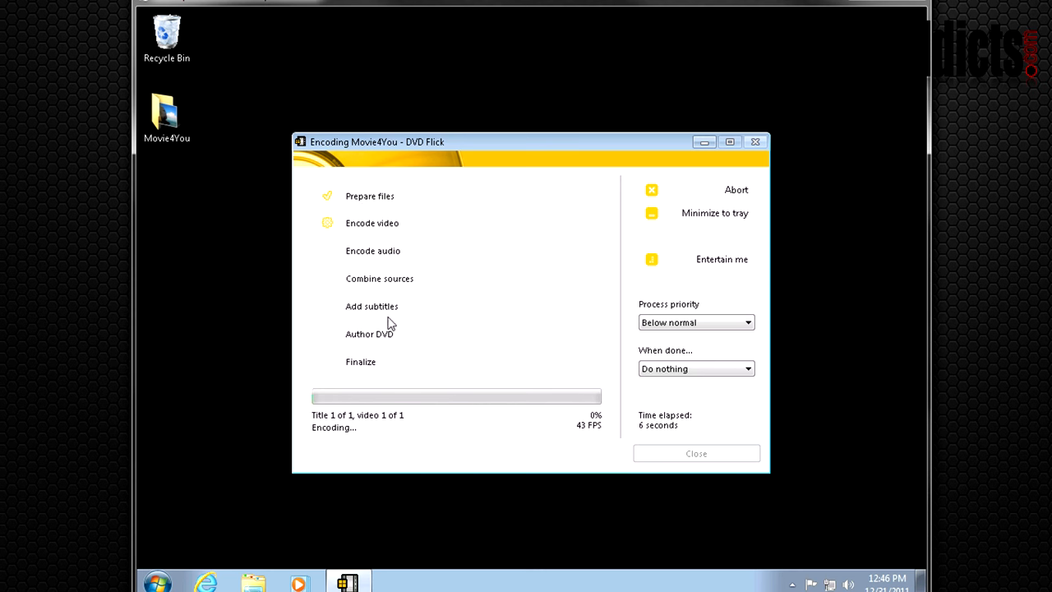
mouse_move(365, 360)
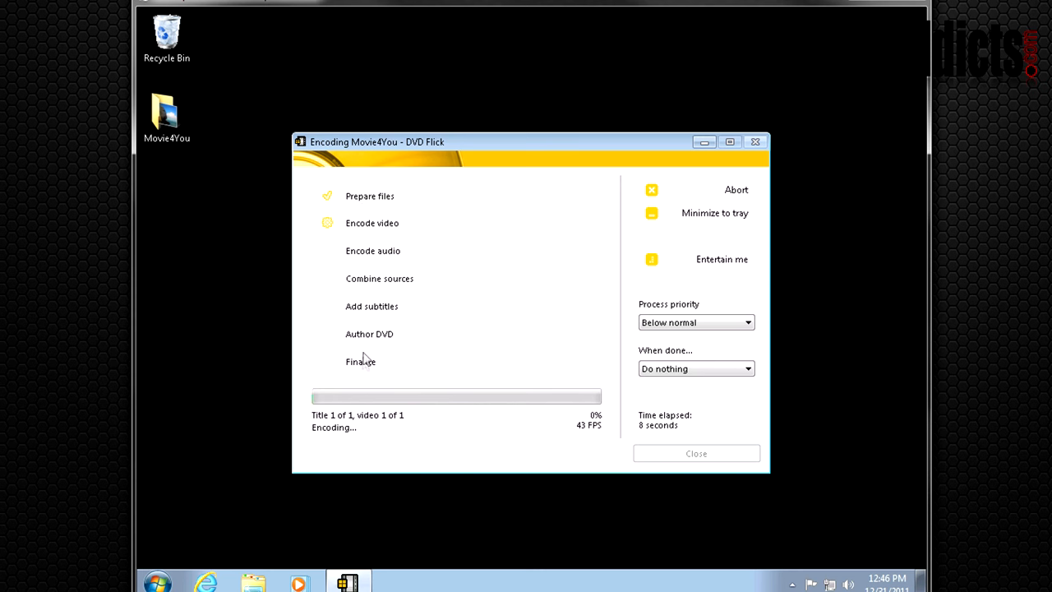
mouse_move(274, 470)
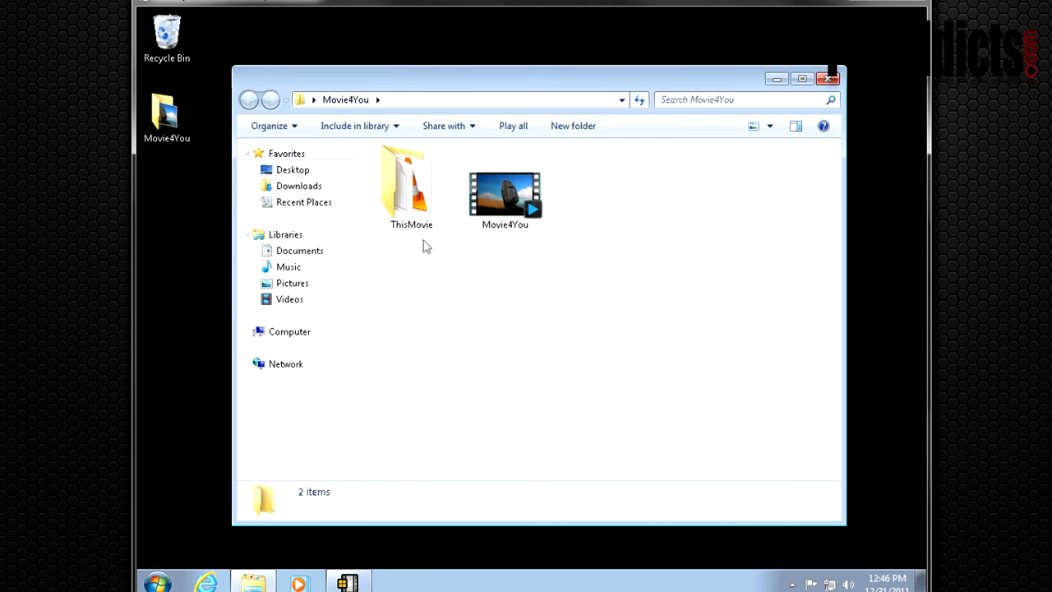
double_click(411, 181)
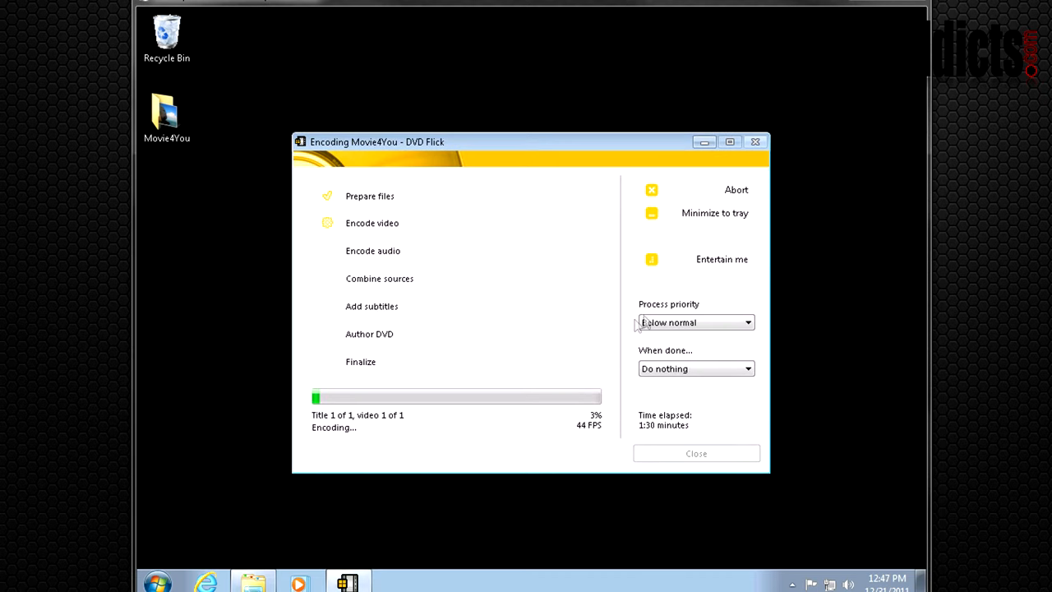
mouse_move(686, 315)
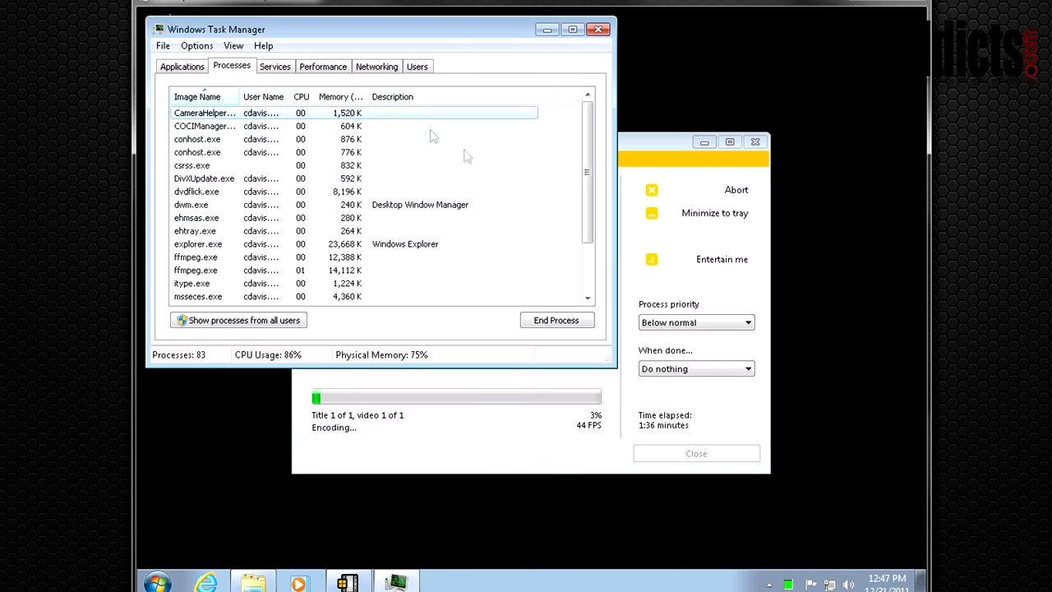
Raise DVD Flick's priority to Above normal and watch CPU load until encoding finishes
click(322, 65)
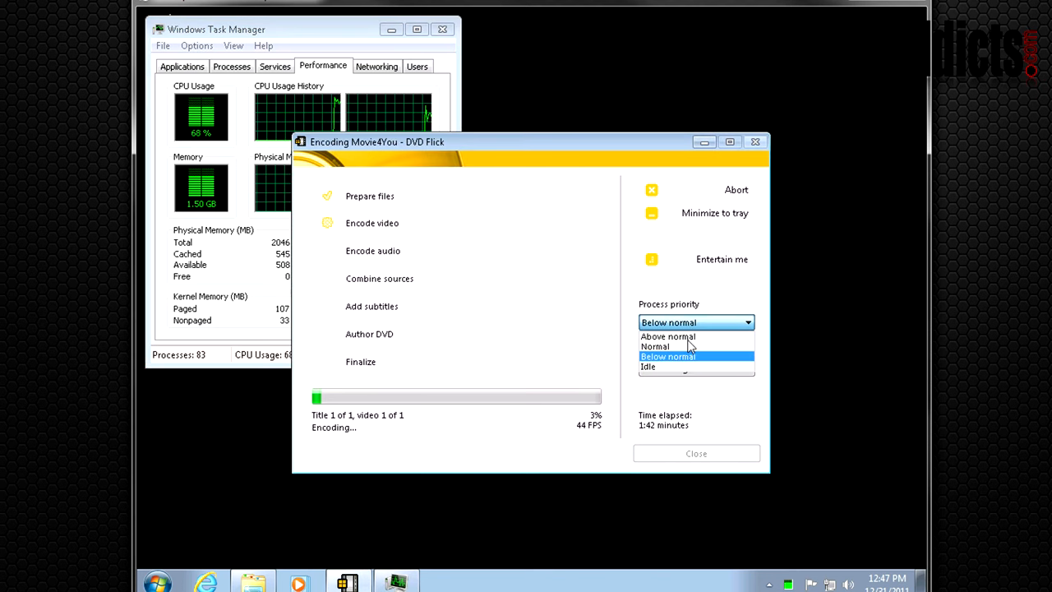
click(667, 336)
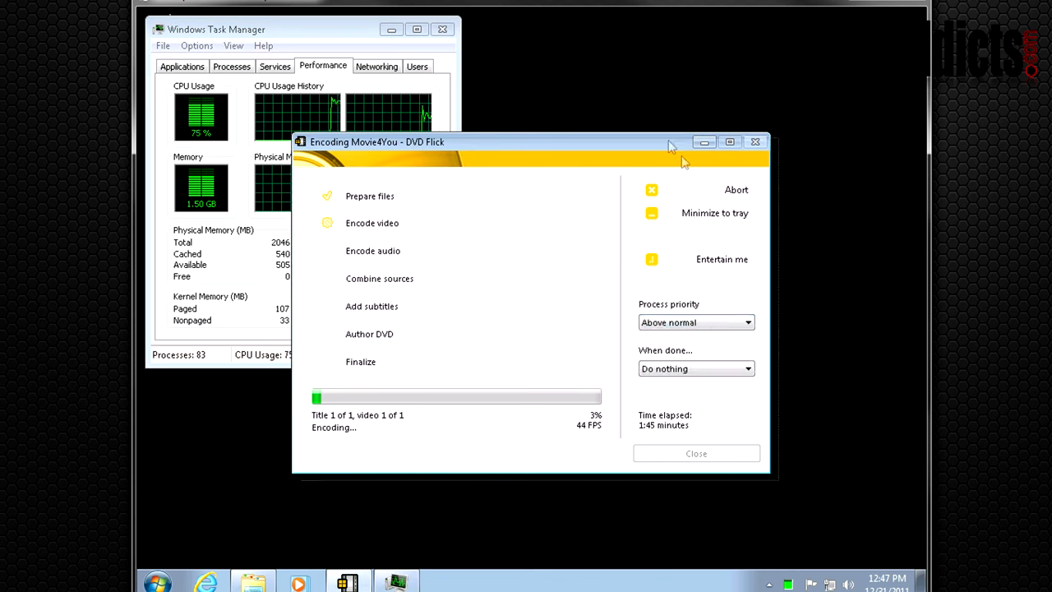
drag(378, 141, 466, 205)
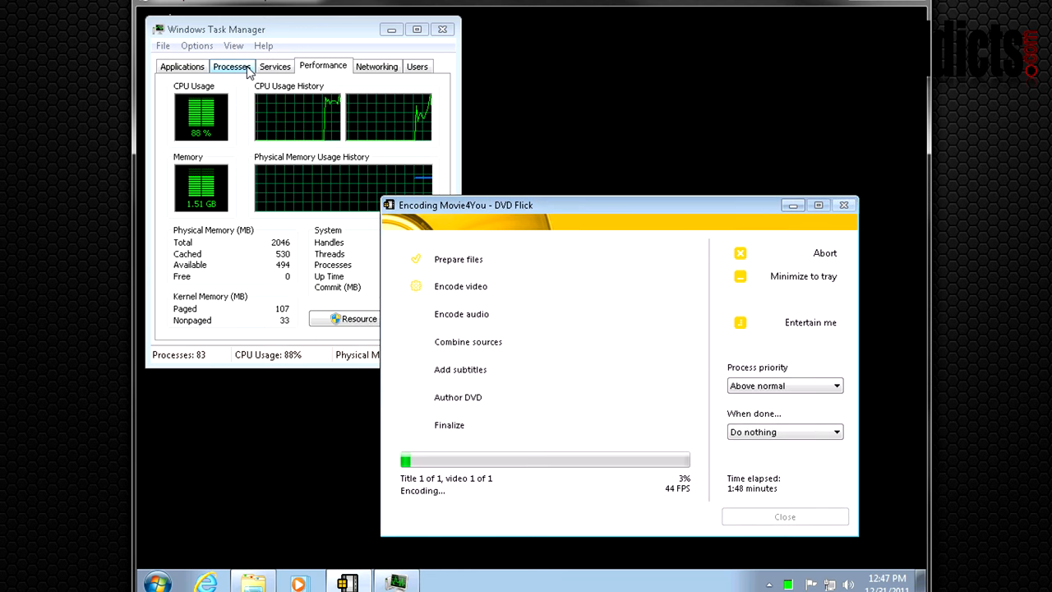
click(231, 66)
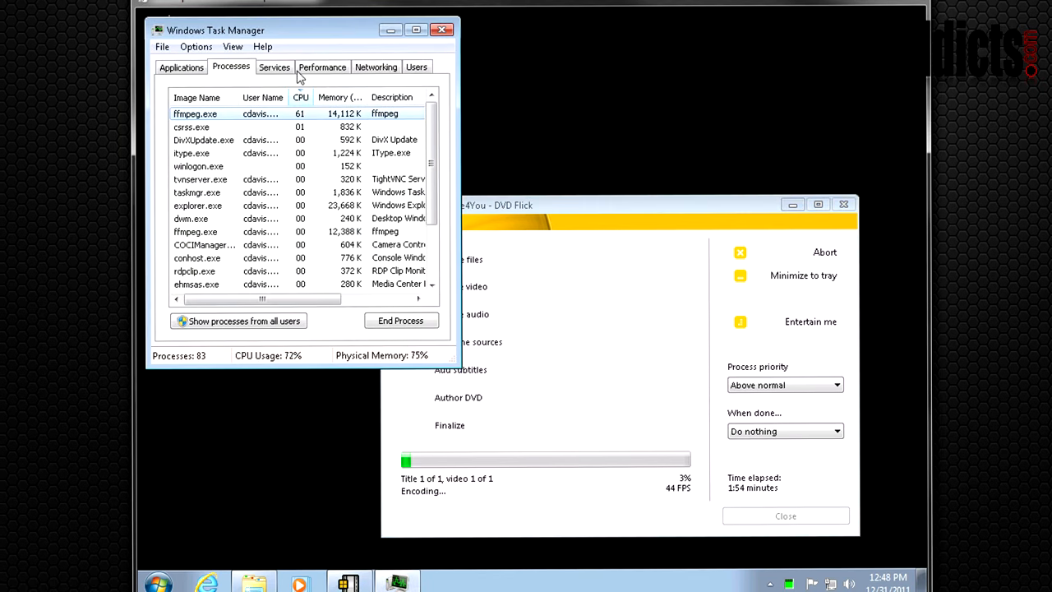
click(321, 66)
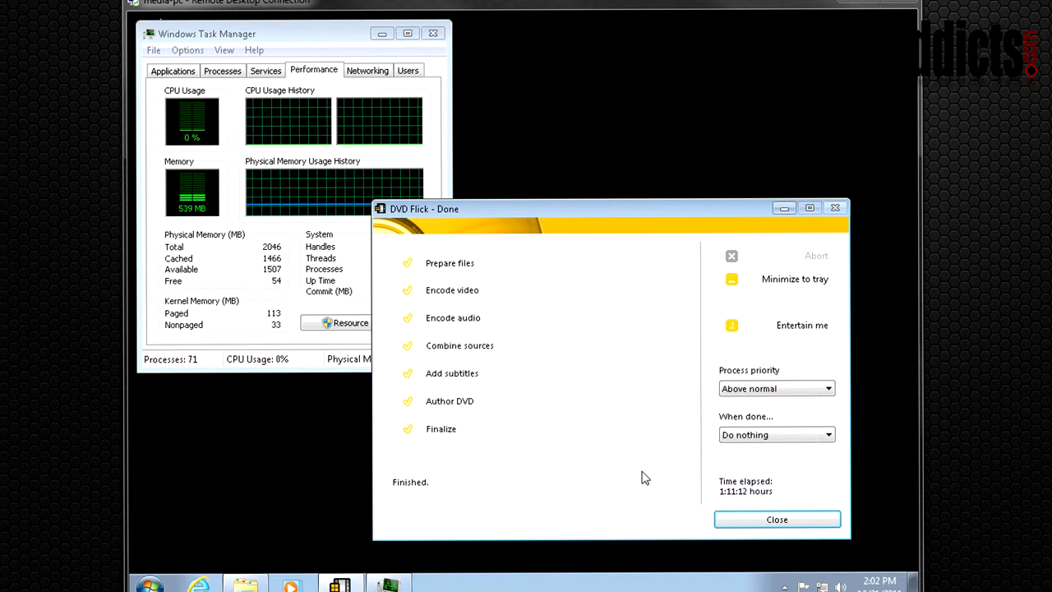
mouse_move(452, 469)
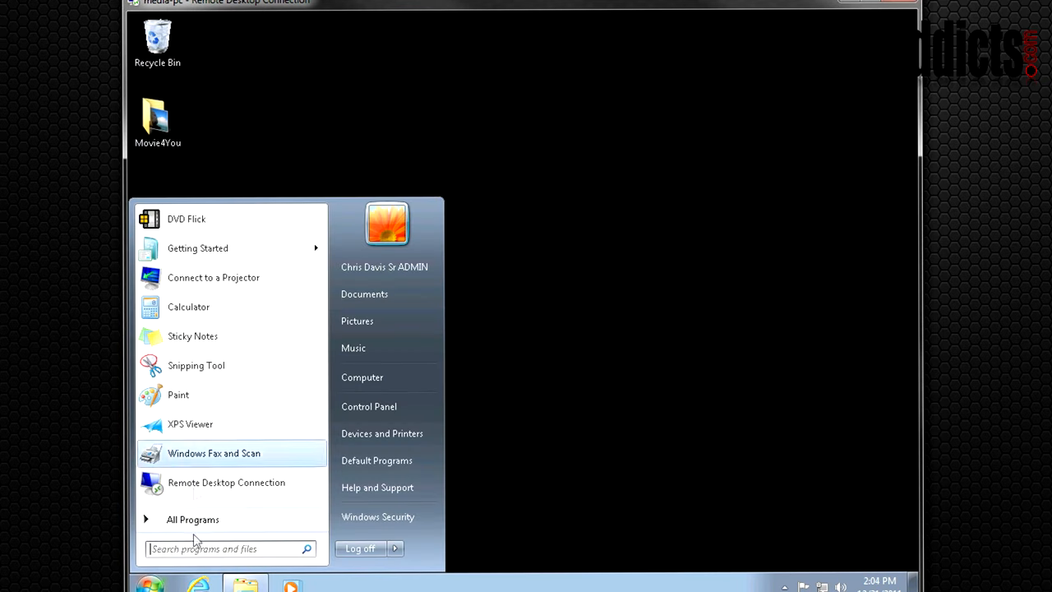
Search 'img', launch ImgBurn, and approve the User Account Control prompt
text(img)
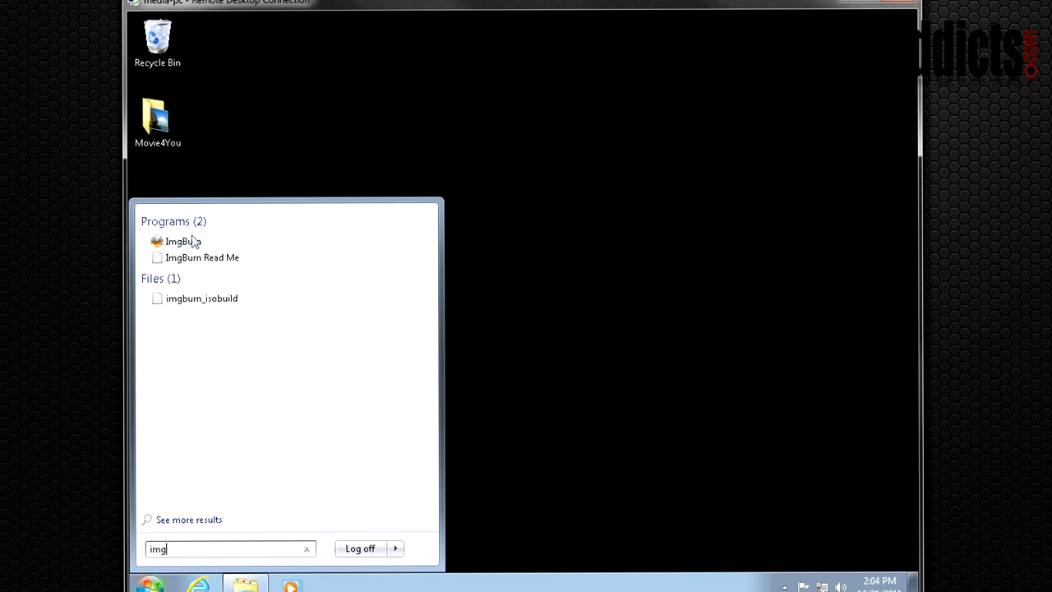
click(182, 241)
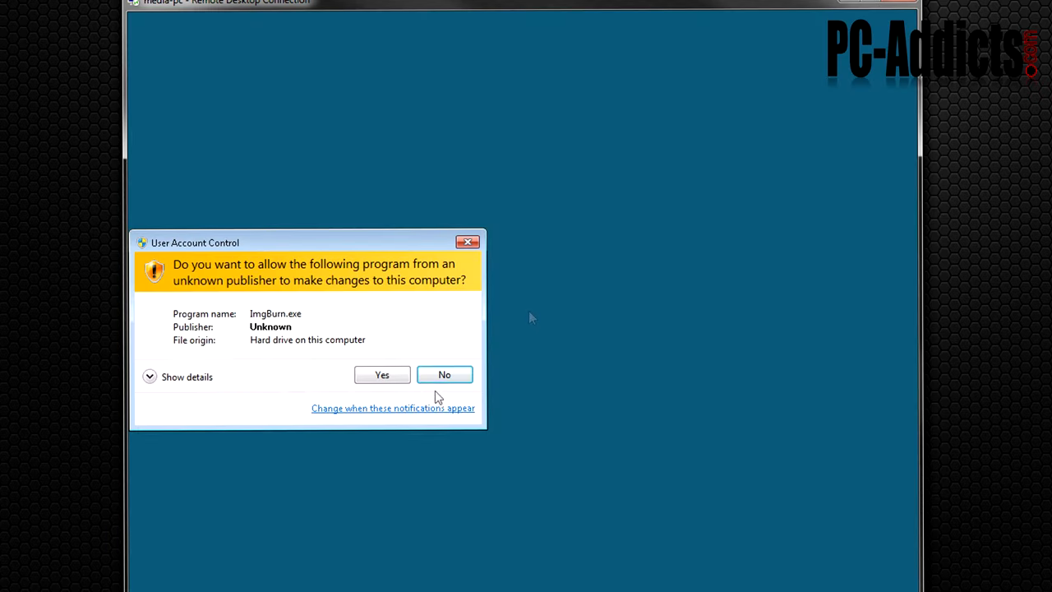
click(381, 374)
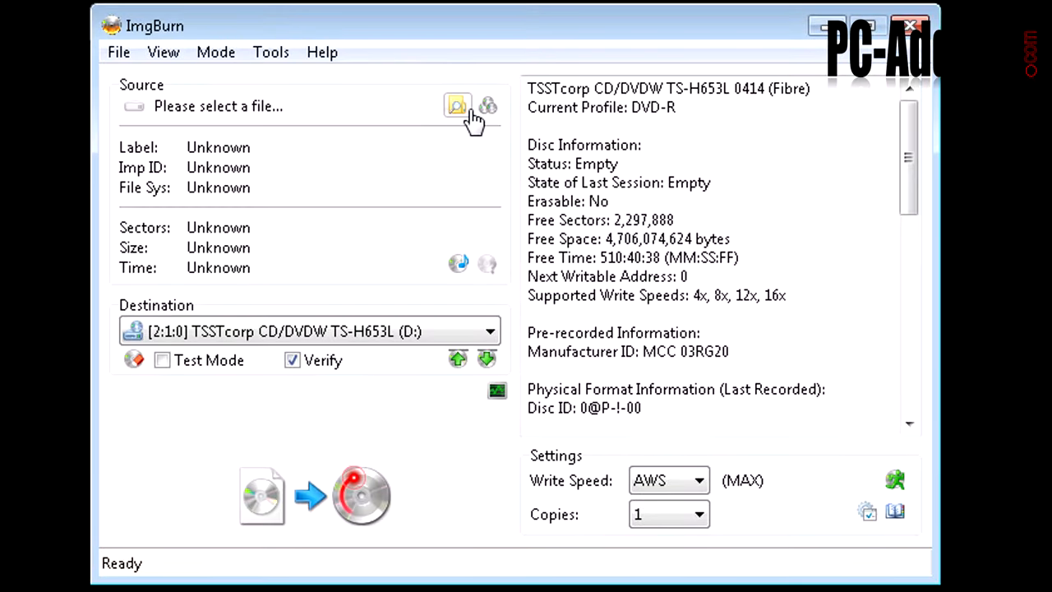
Load ThisMovie\dvd.iso (Movie4YouLabel, 4,664,524,800 bytes) as ImgBurn's source image
click(458, 106)
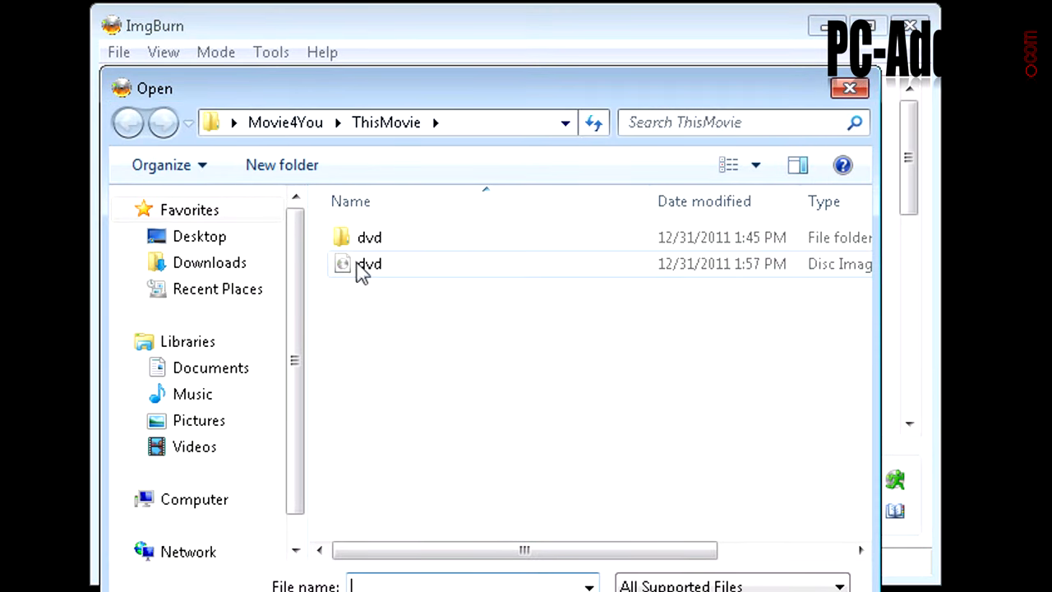
click(369, 263)
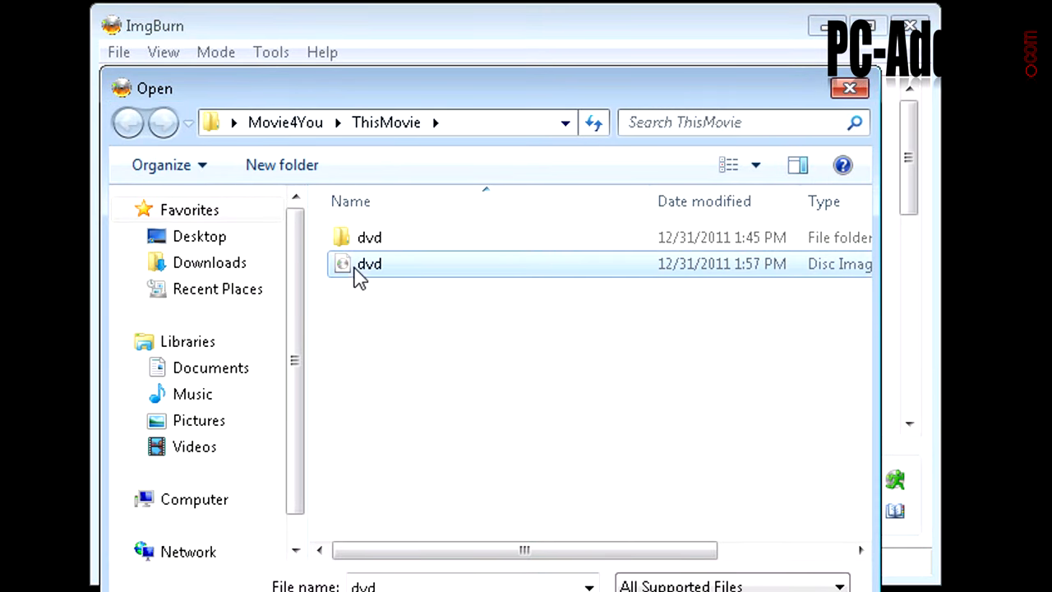
double_click(369, 263)
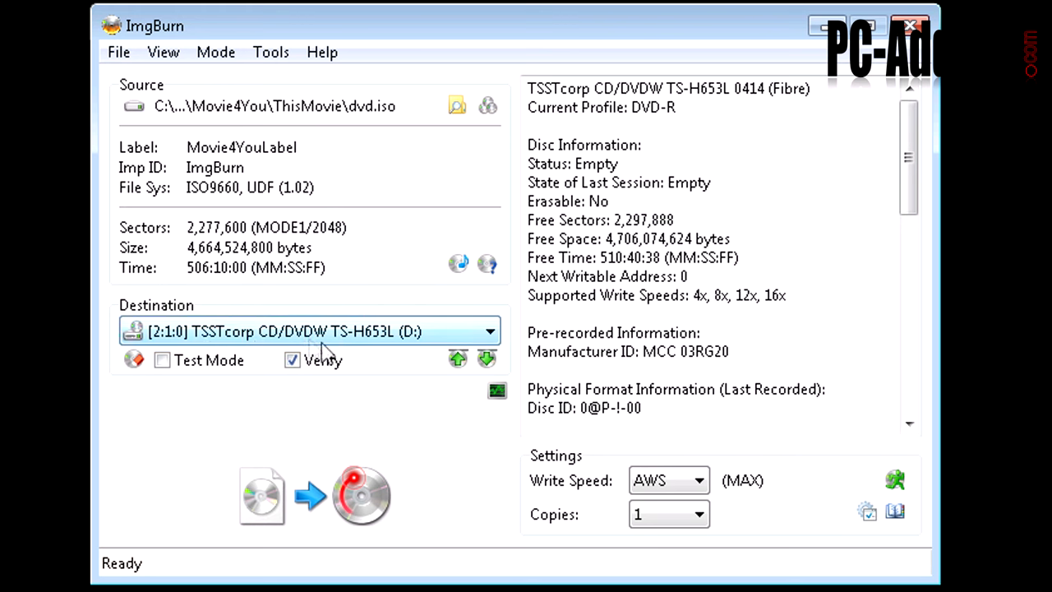
Burn Movie4You dvd.iso to the DVD-R with Verify off and confirm success
click(293, 360)
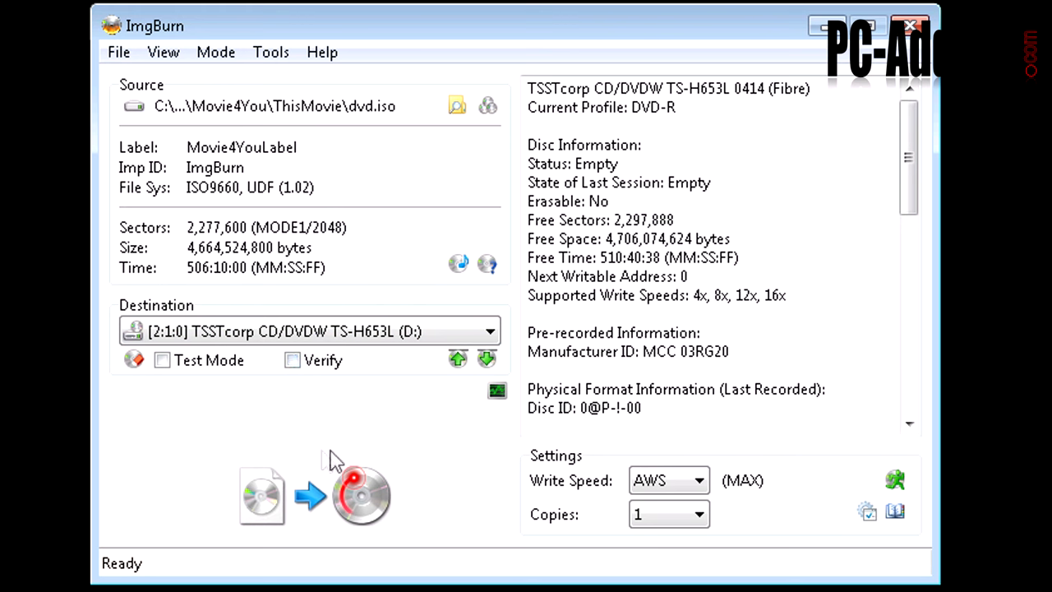
click(697, 480)
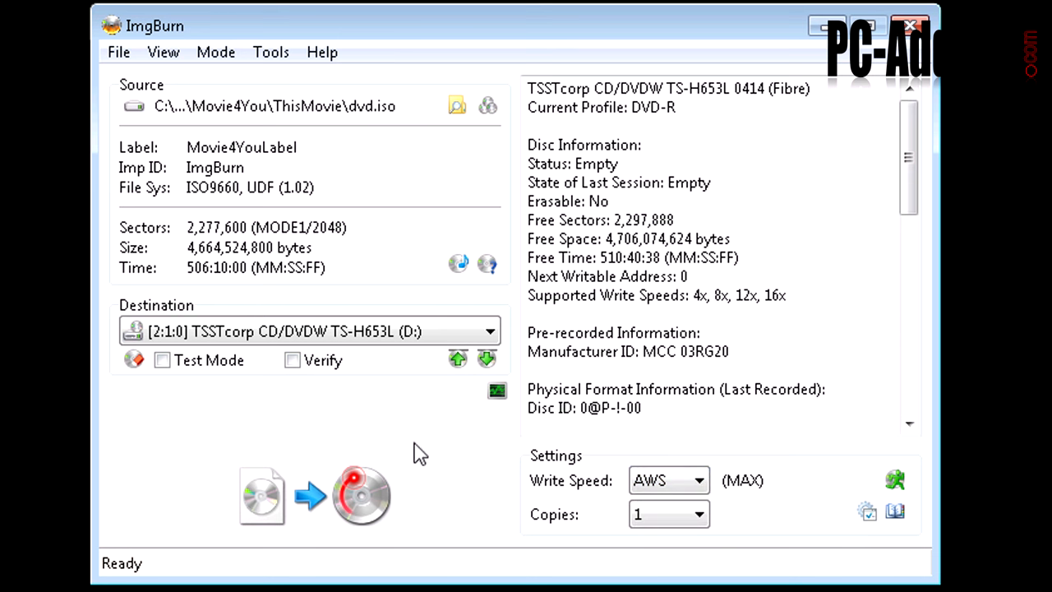
click(360, 495)
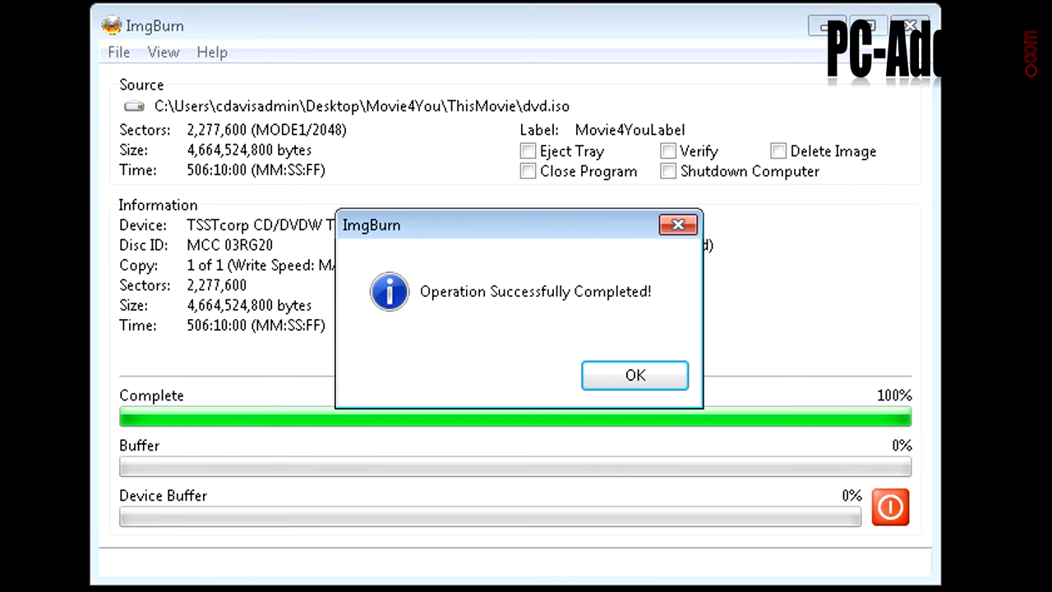
mouse_move(969, 432)
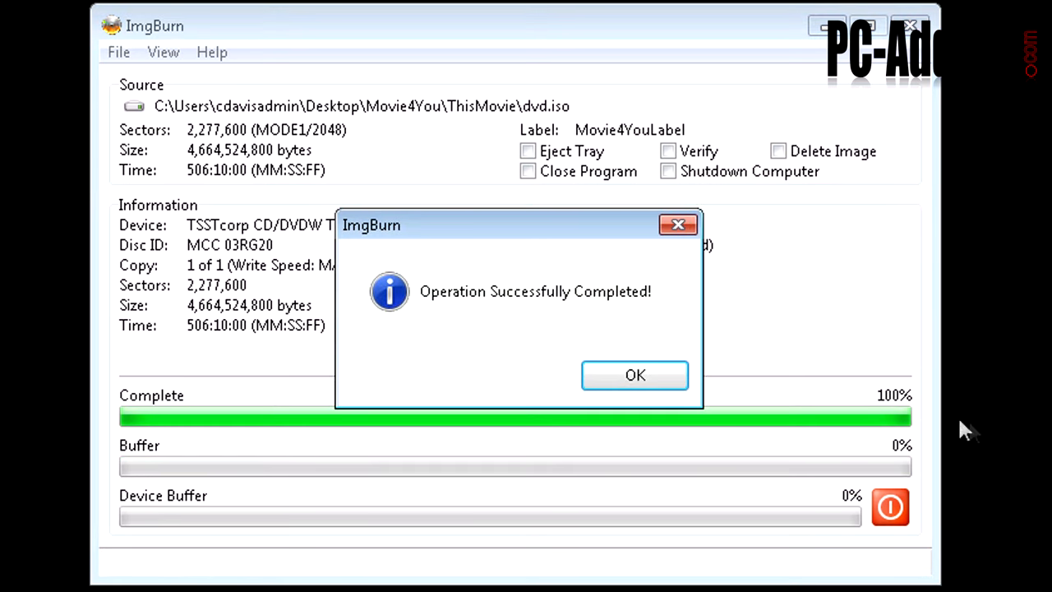
click(635, 375)
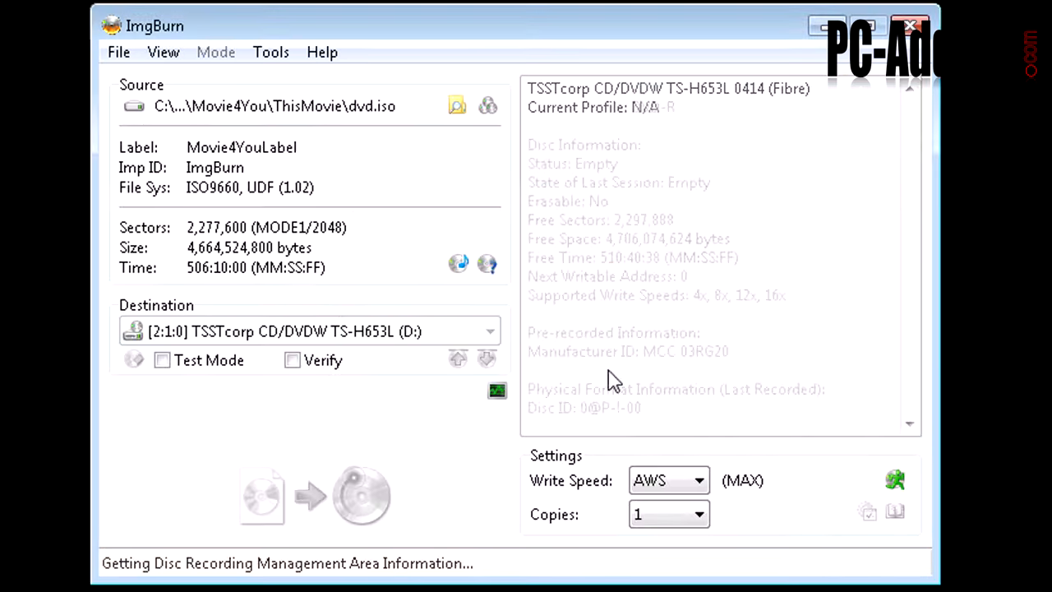